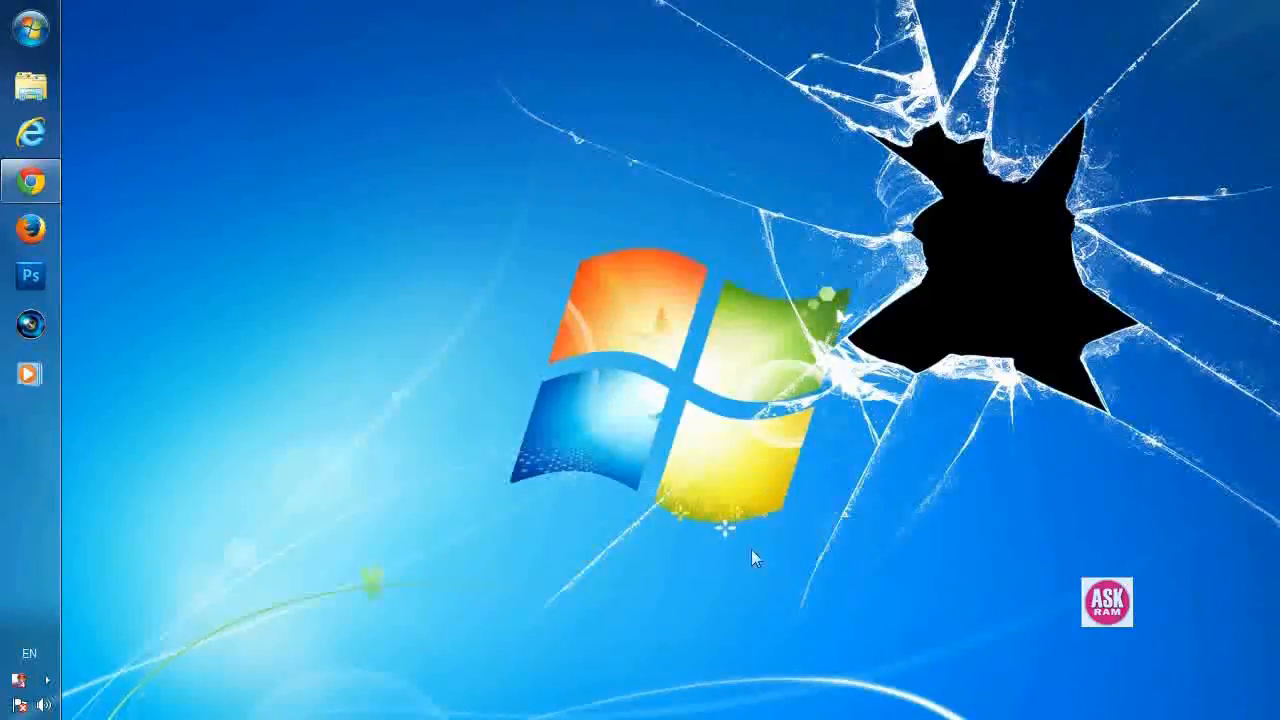
mouse_move(136, 256)
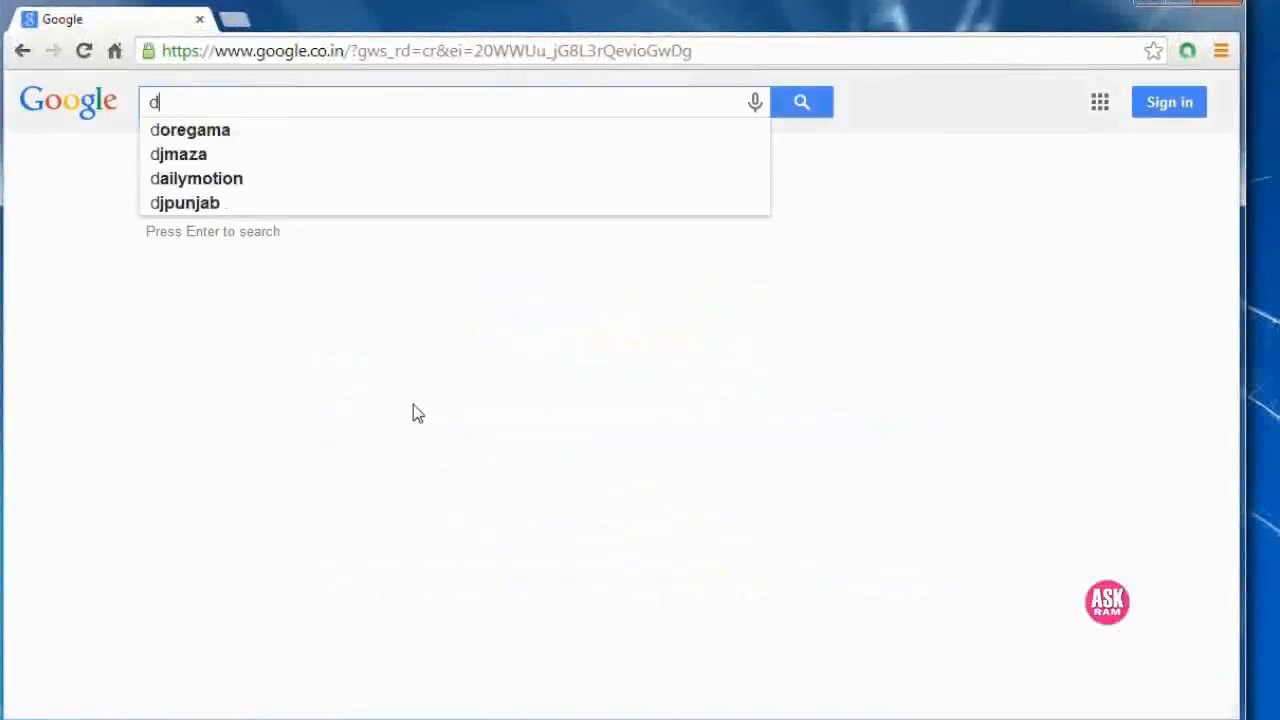
Search Google for 'designmantic' to reach the DesignMantic website.
text(esi)
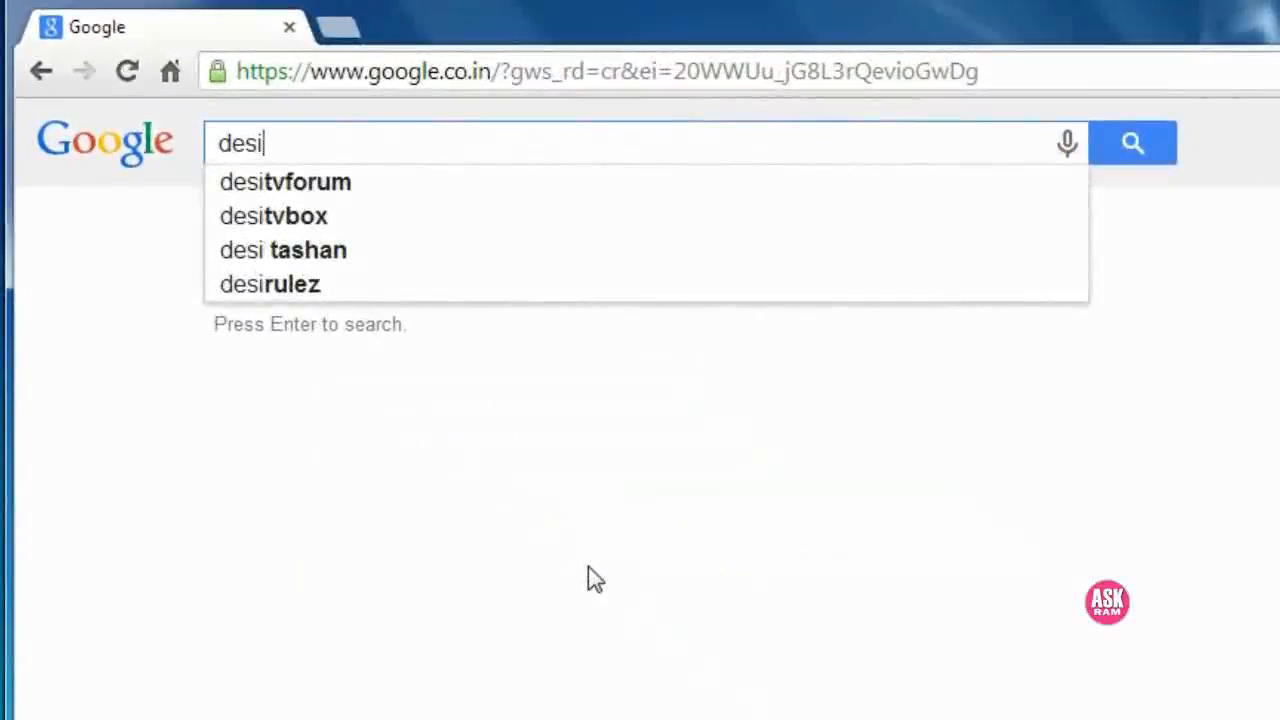
text(gn)
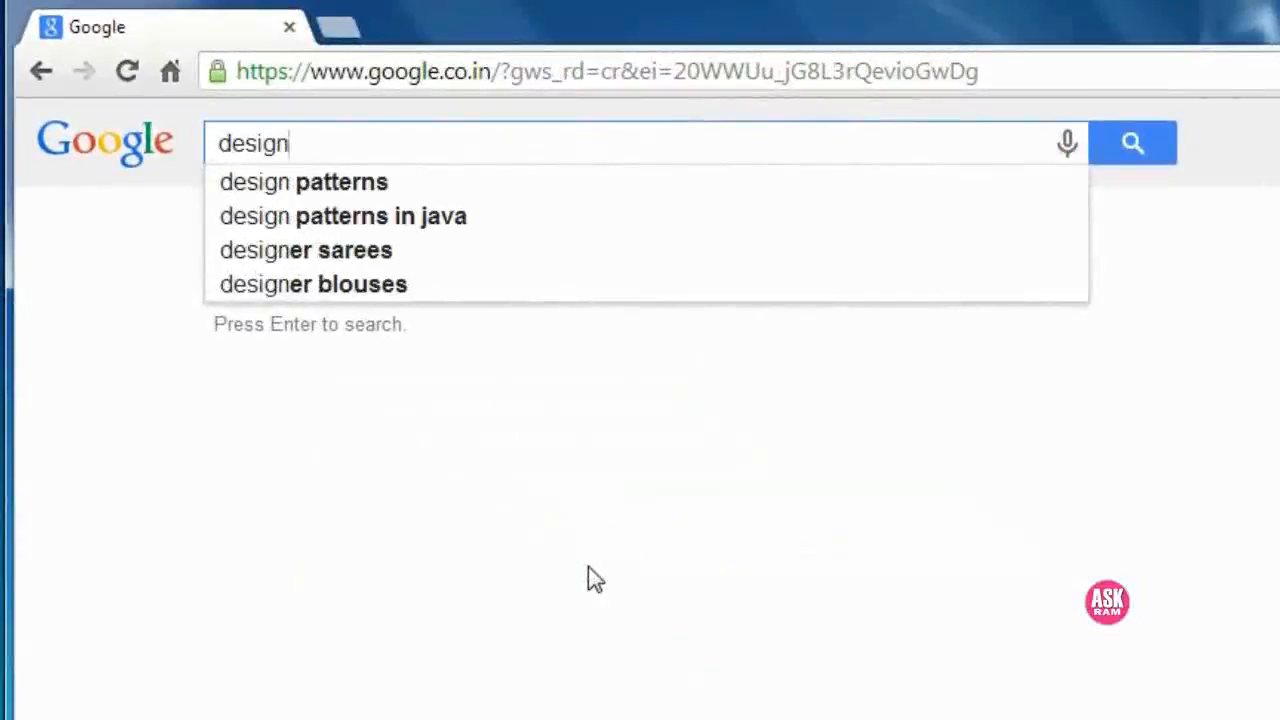
text(mantic)
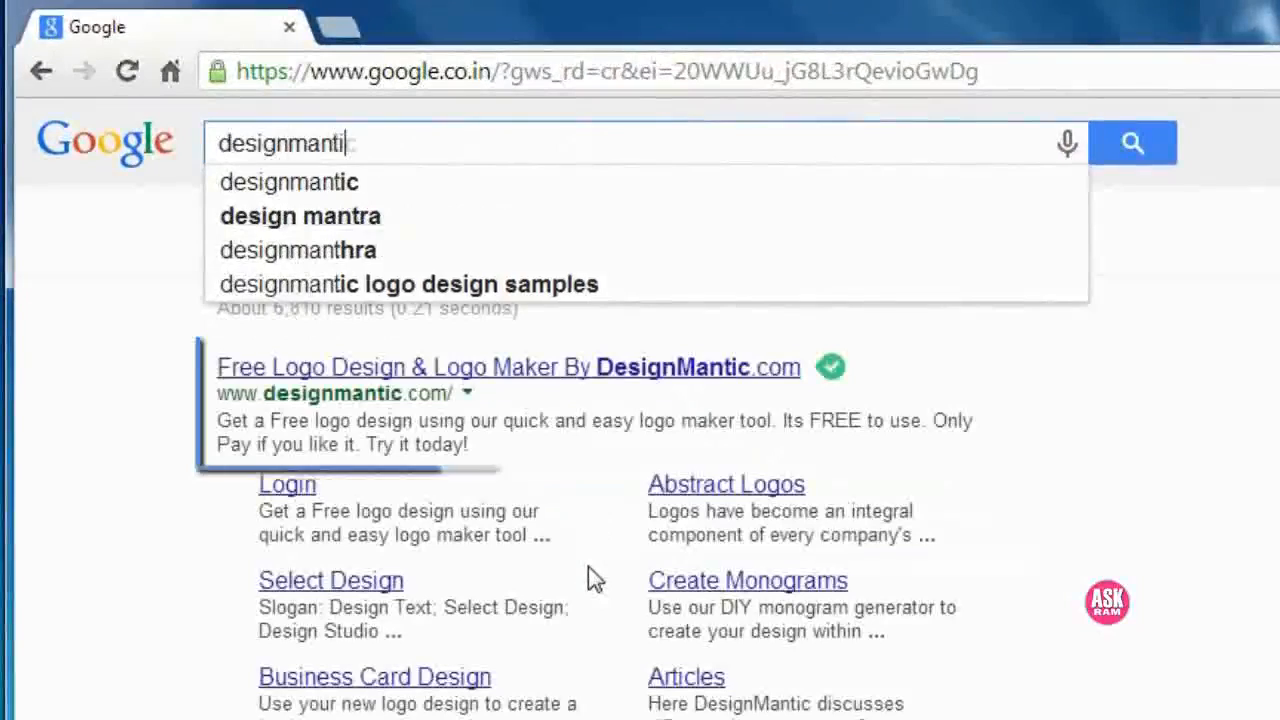
text(c)
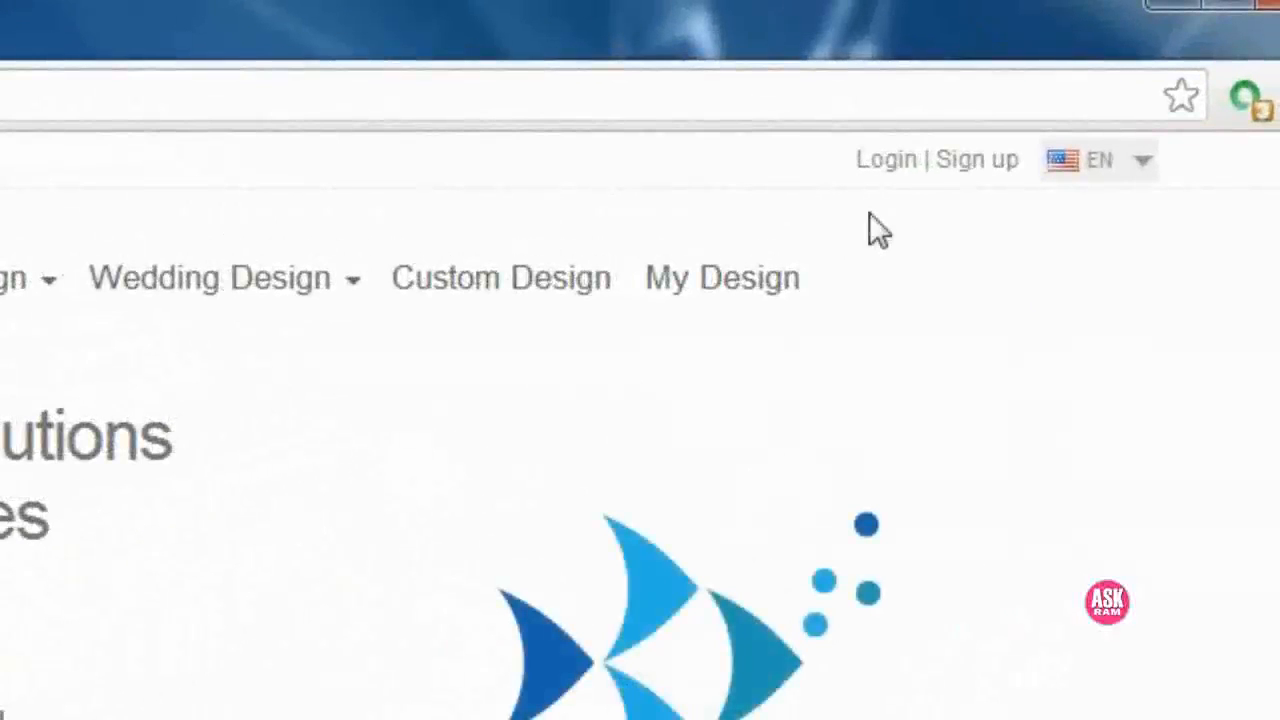
mouse_move(884, 160)
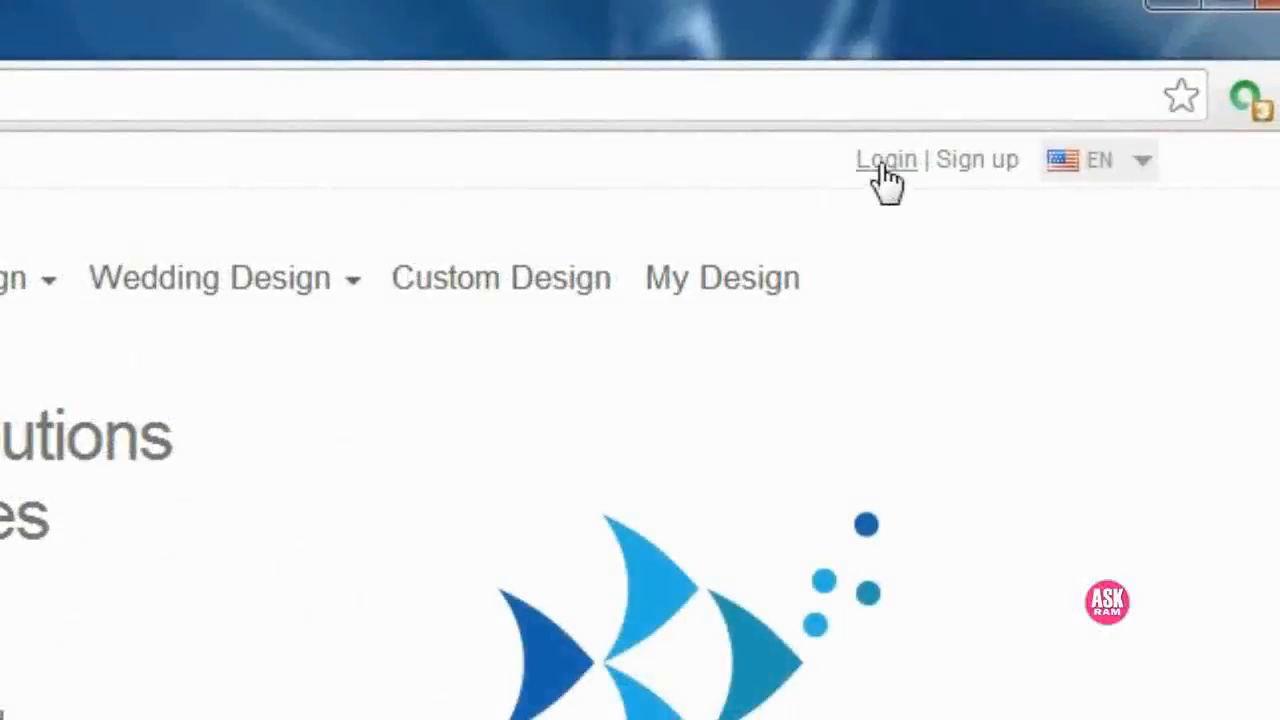
Log in to the DesignMantic account with the saved email and password.
click(884, 160)
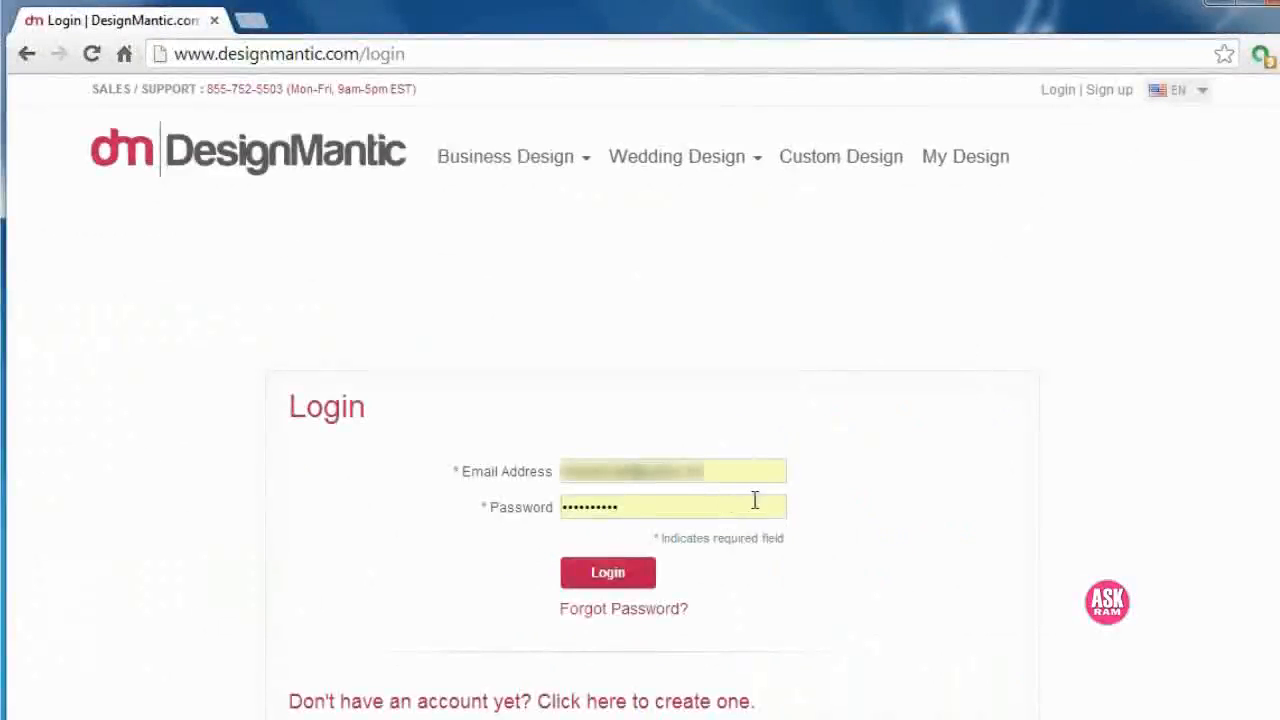
mouse_move(670, 596)
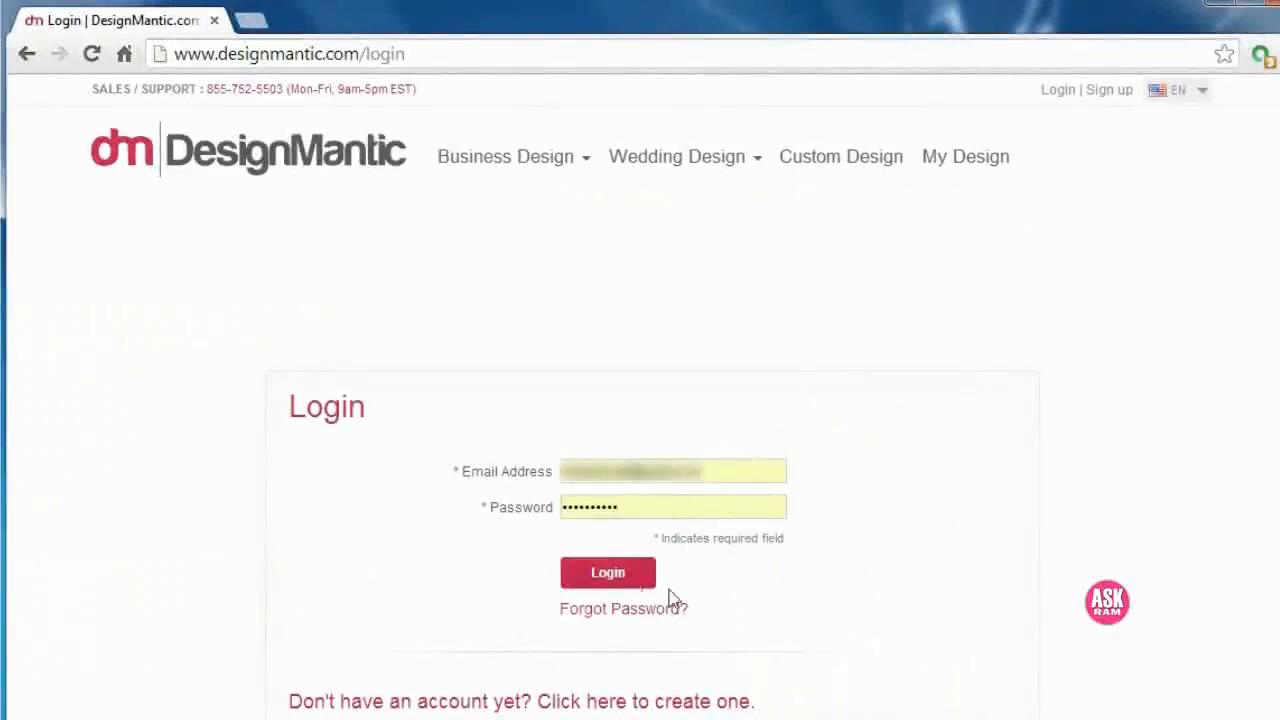
click(608, 572)
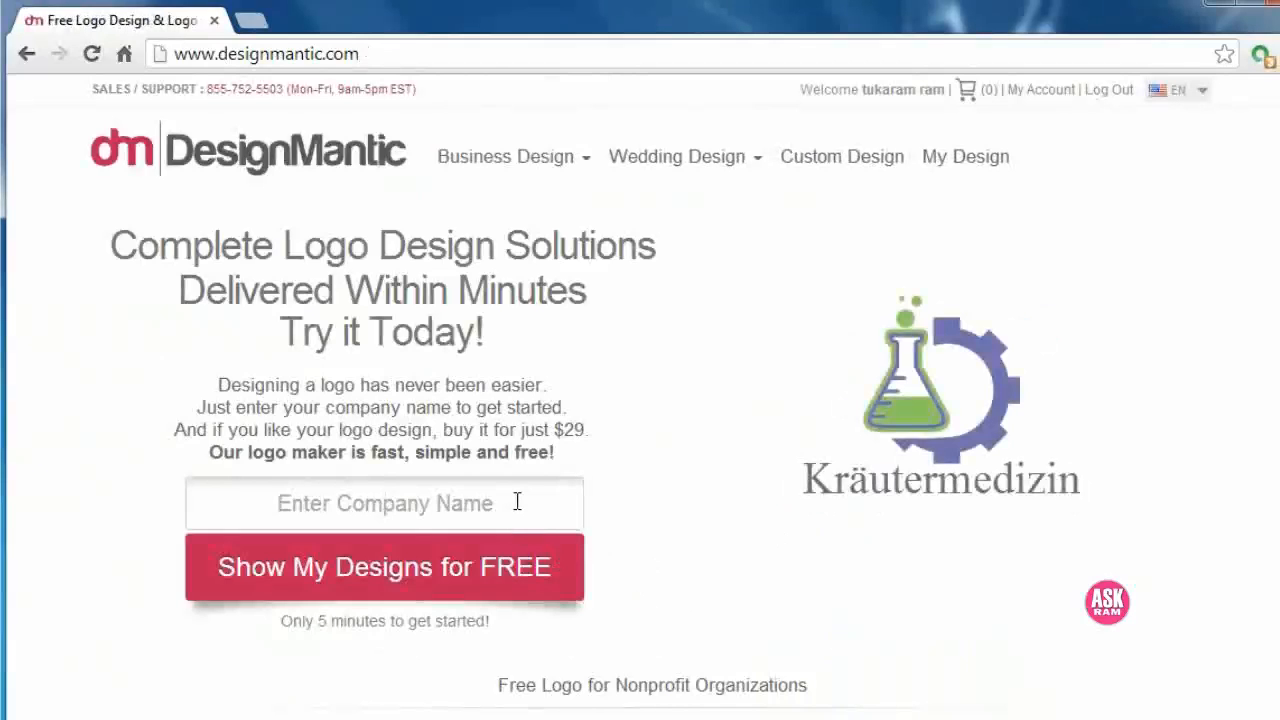
Enter the company name 'AskRam' and show the free logo designs.
text(AskRam)
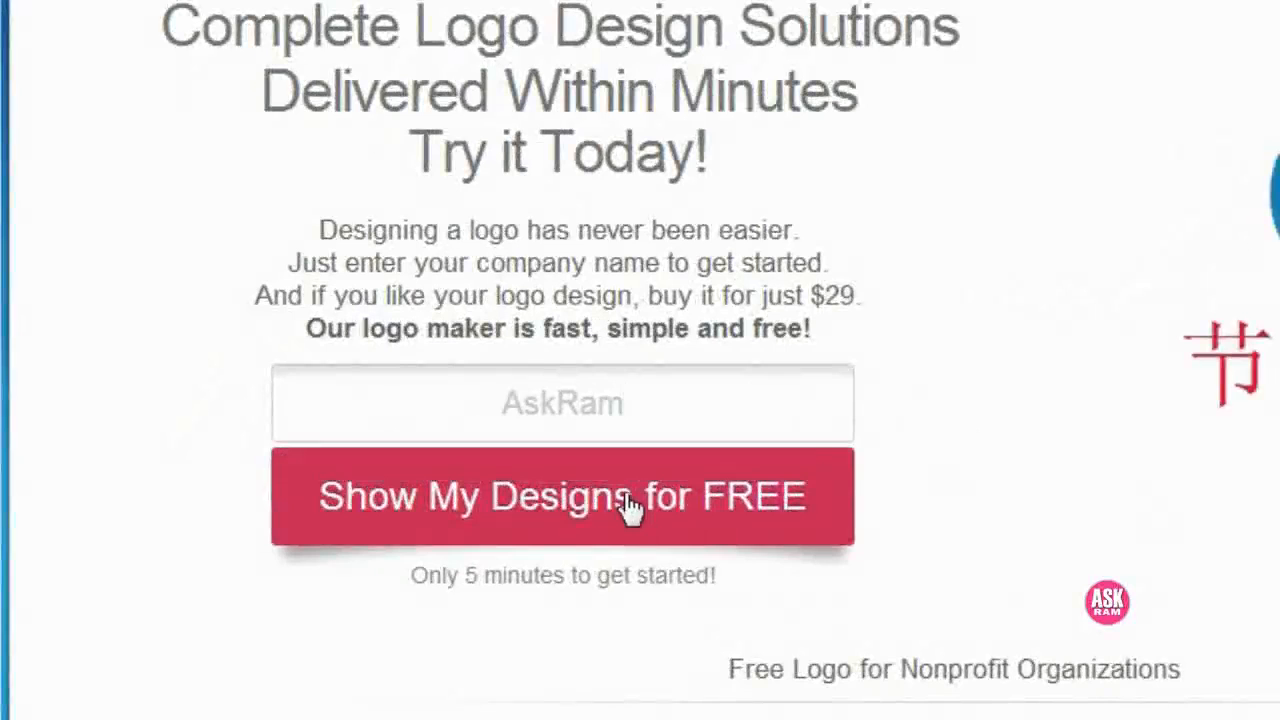
click(562, 496)
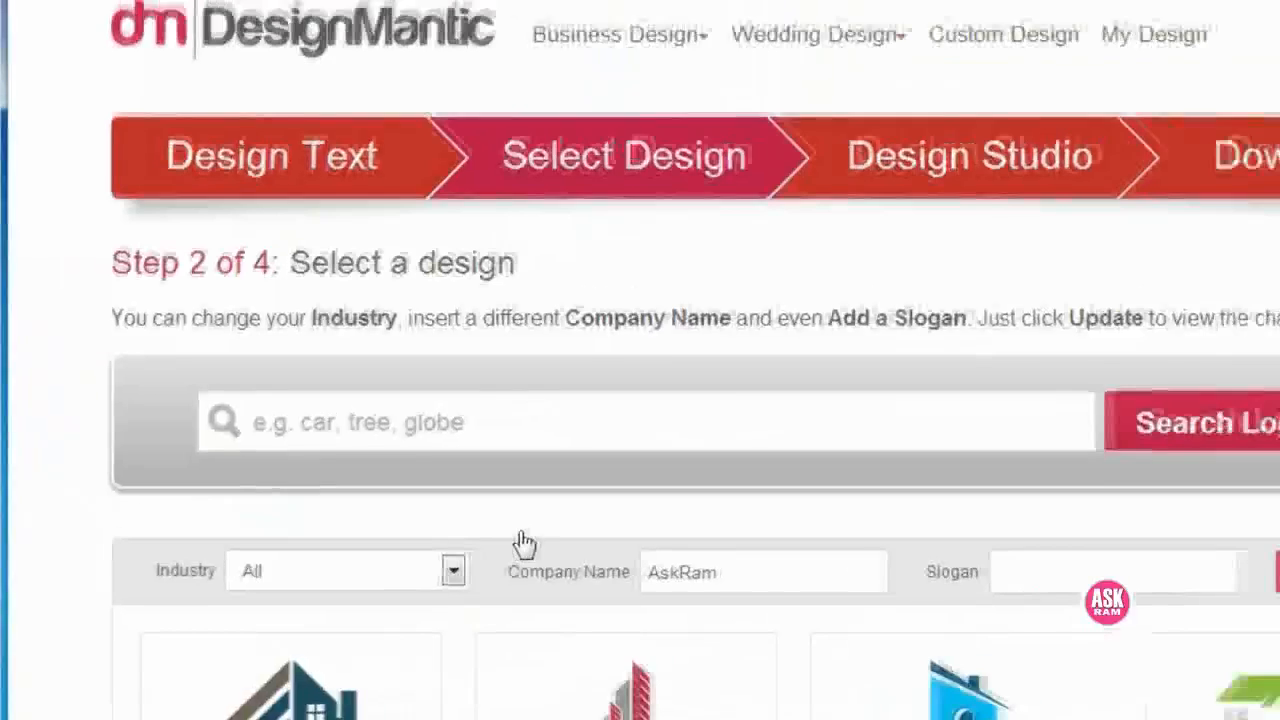
scroll(down, 3)
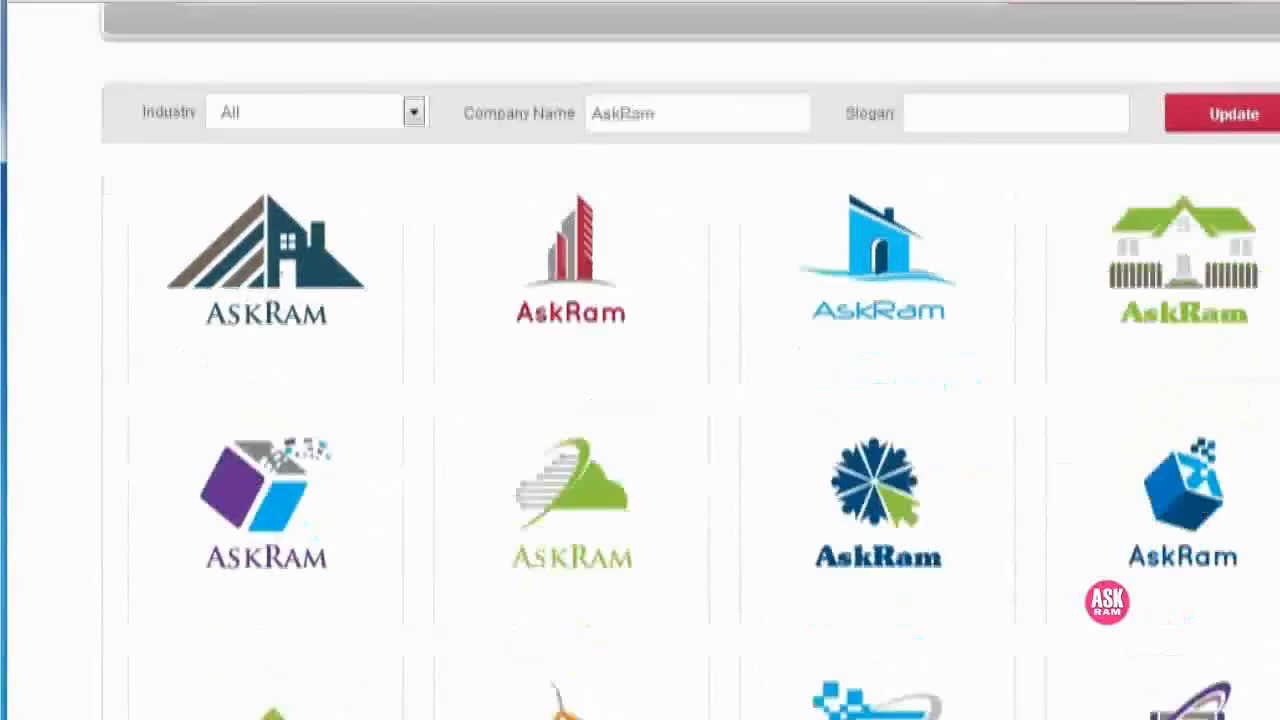
scroll(down, 3)
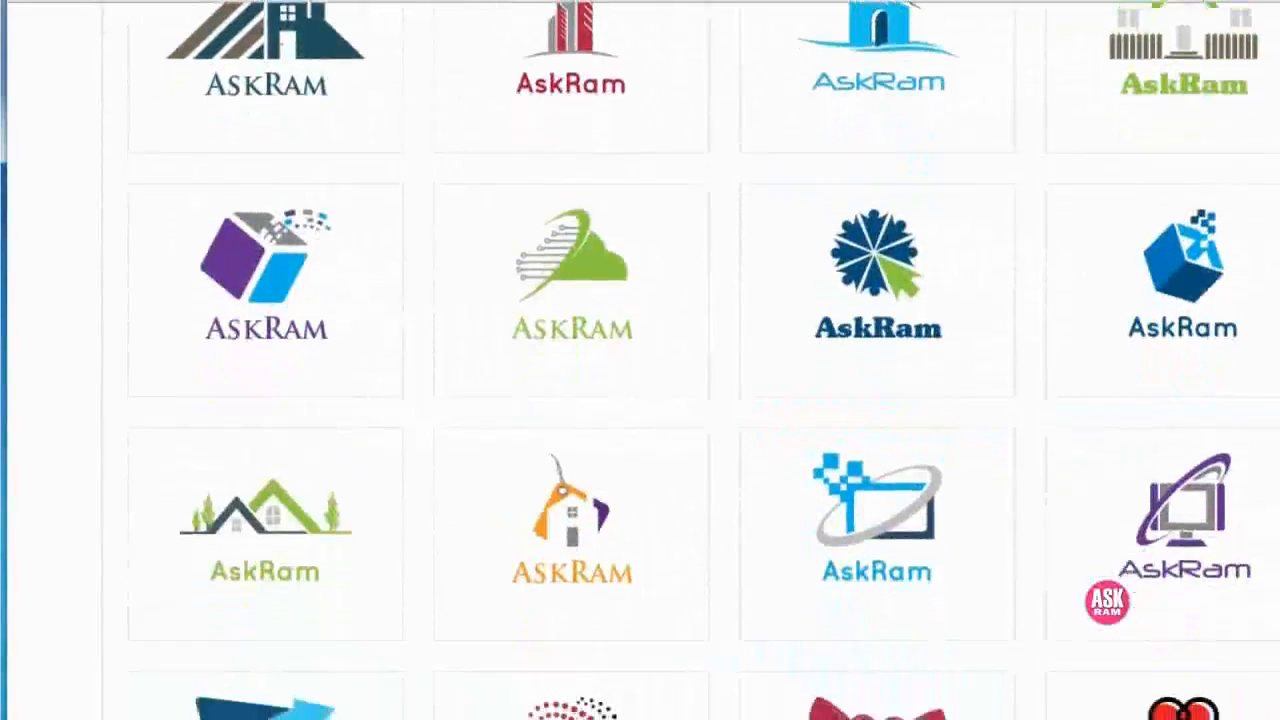
scroll(down, 3)
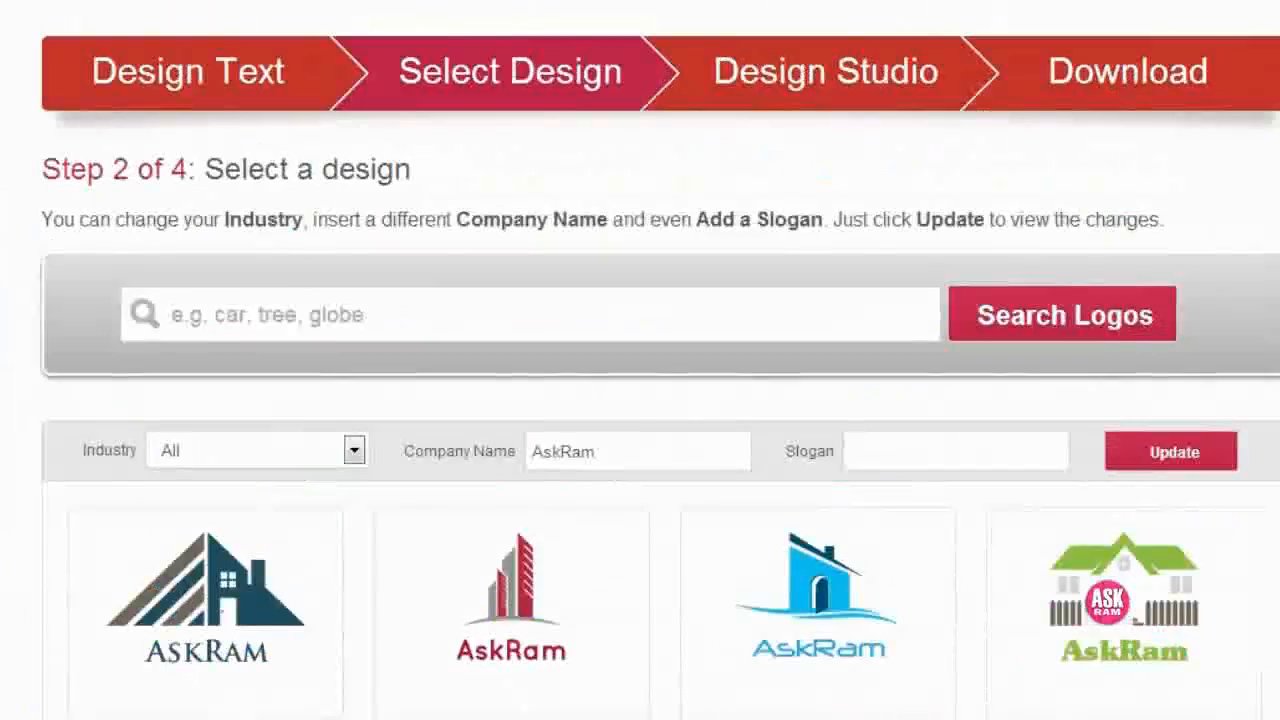
scroll(down, 3)
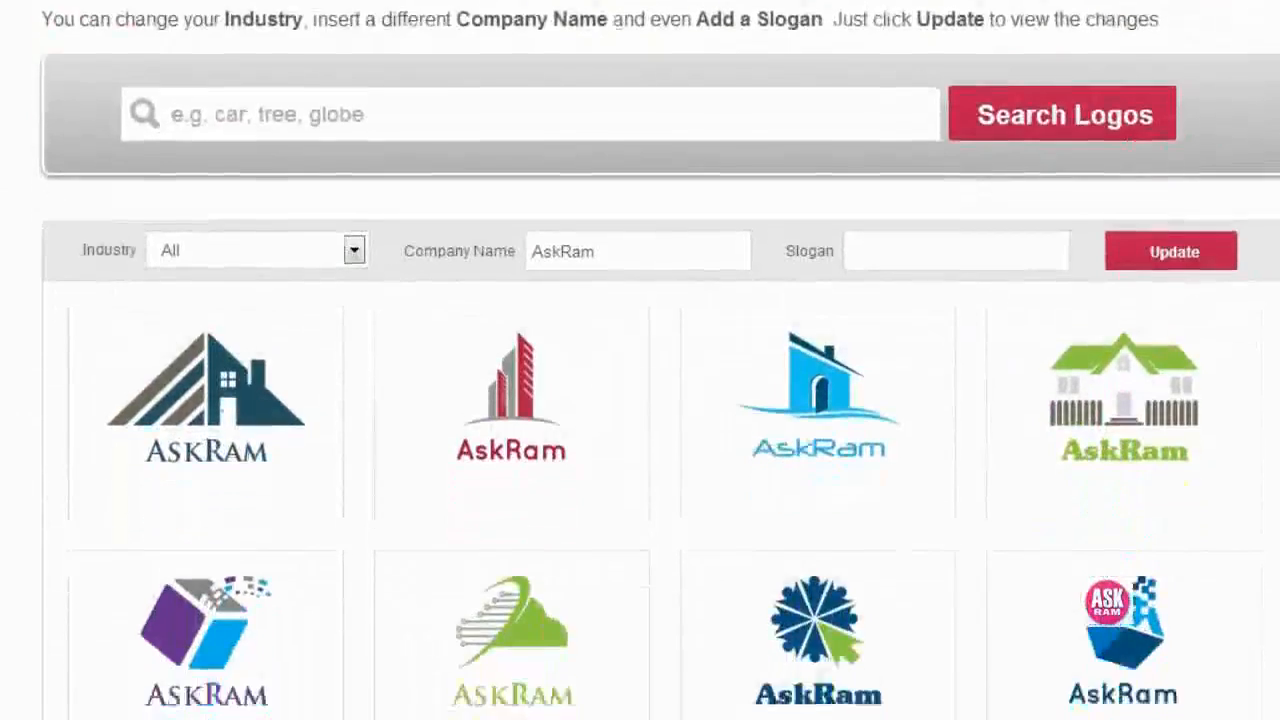
scroll(down, 3)
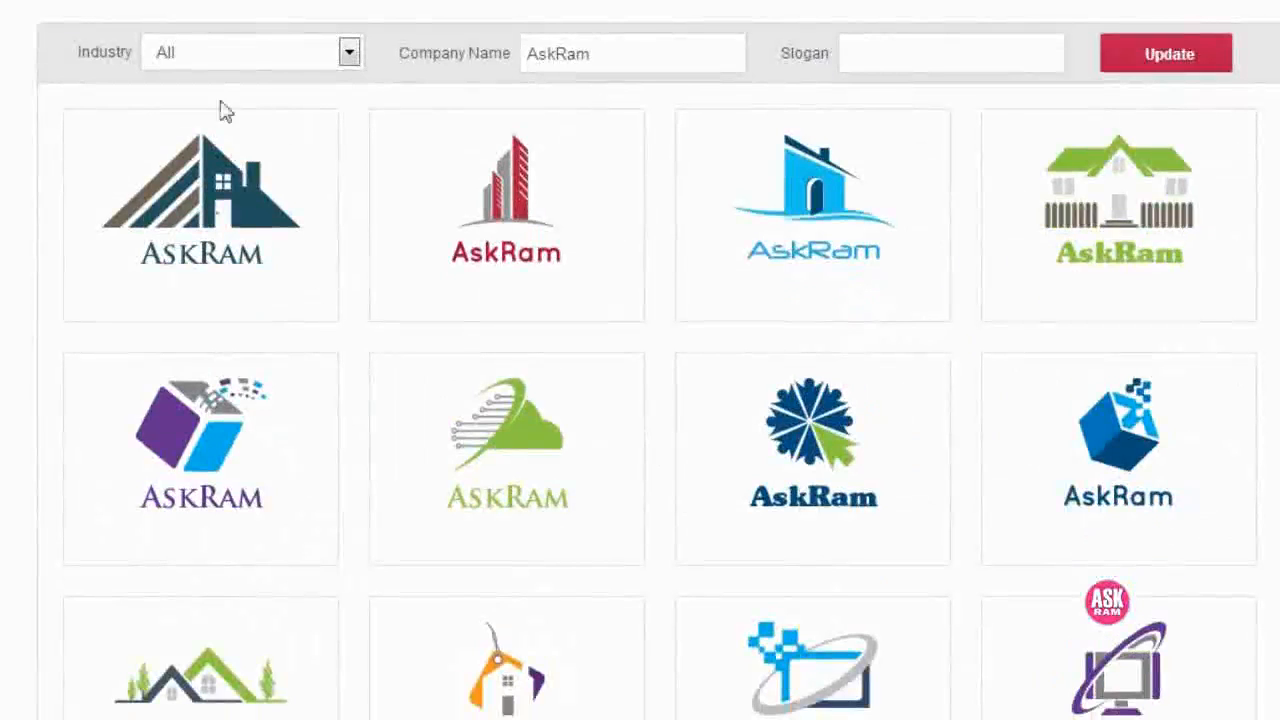
Filter designs to the Contemporary industry and select the blue variation of the orange swoosh logo.
click(348, 52)
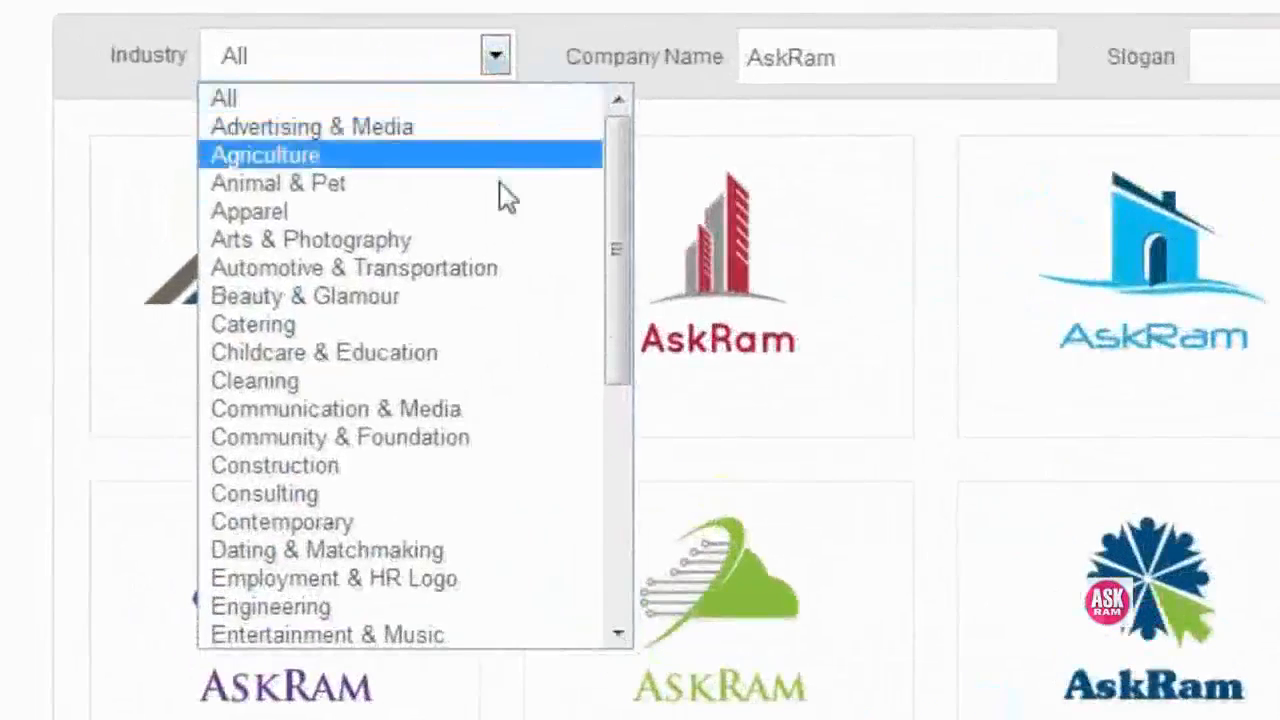
mouse_move(504, 312)
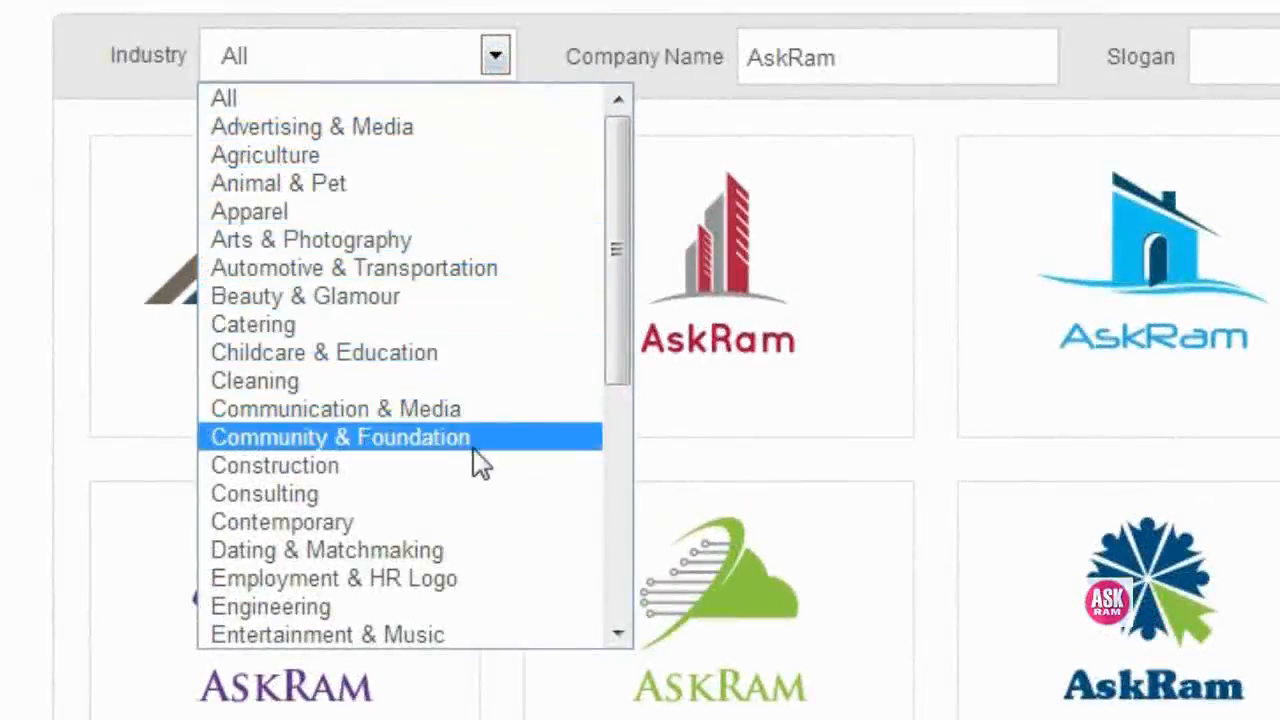
mouse_move(440, 520)
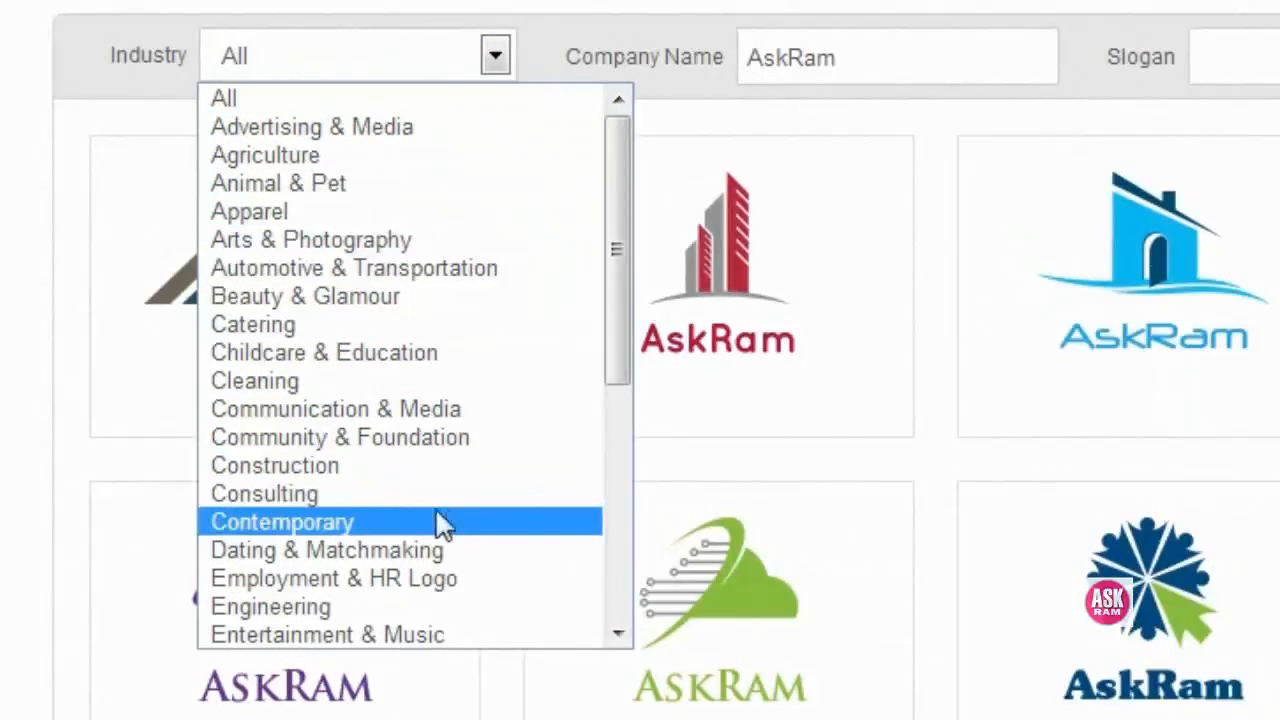
click(282, 520)
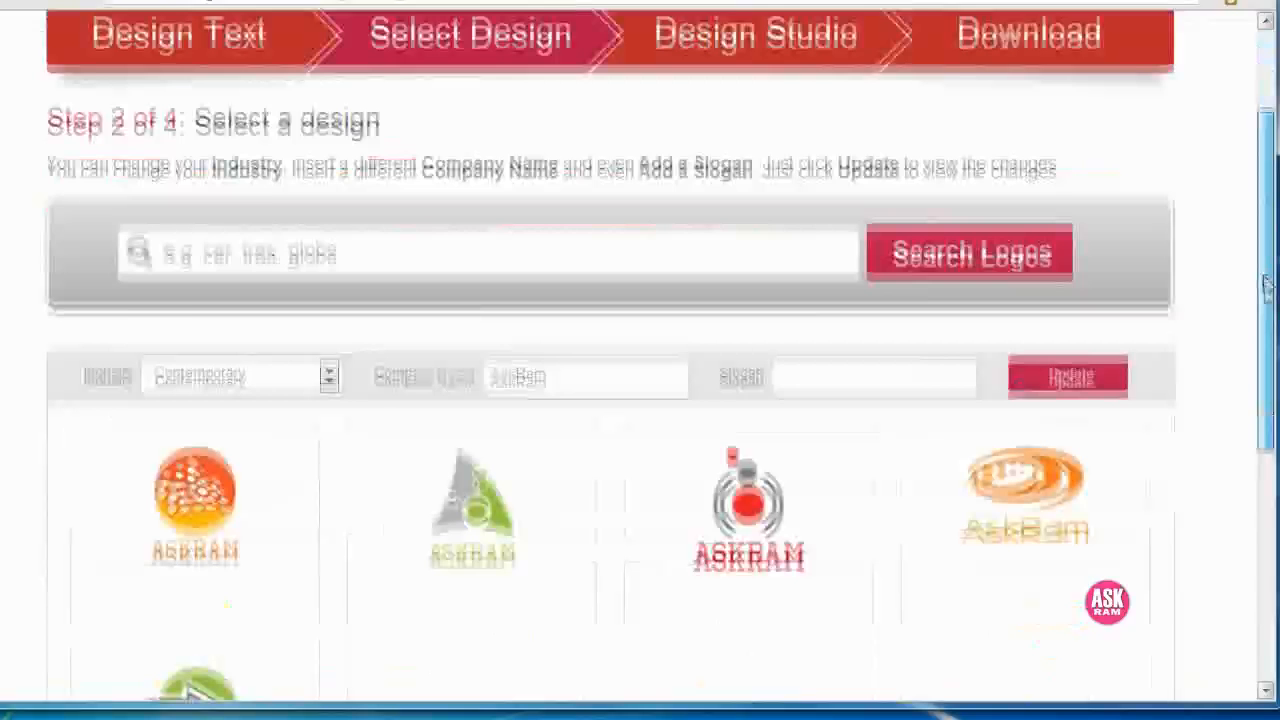
scroll(down, 3)
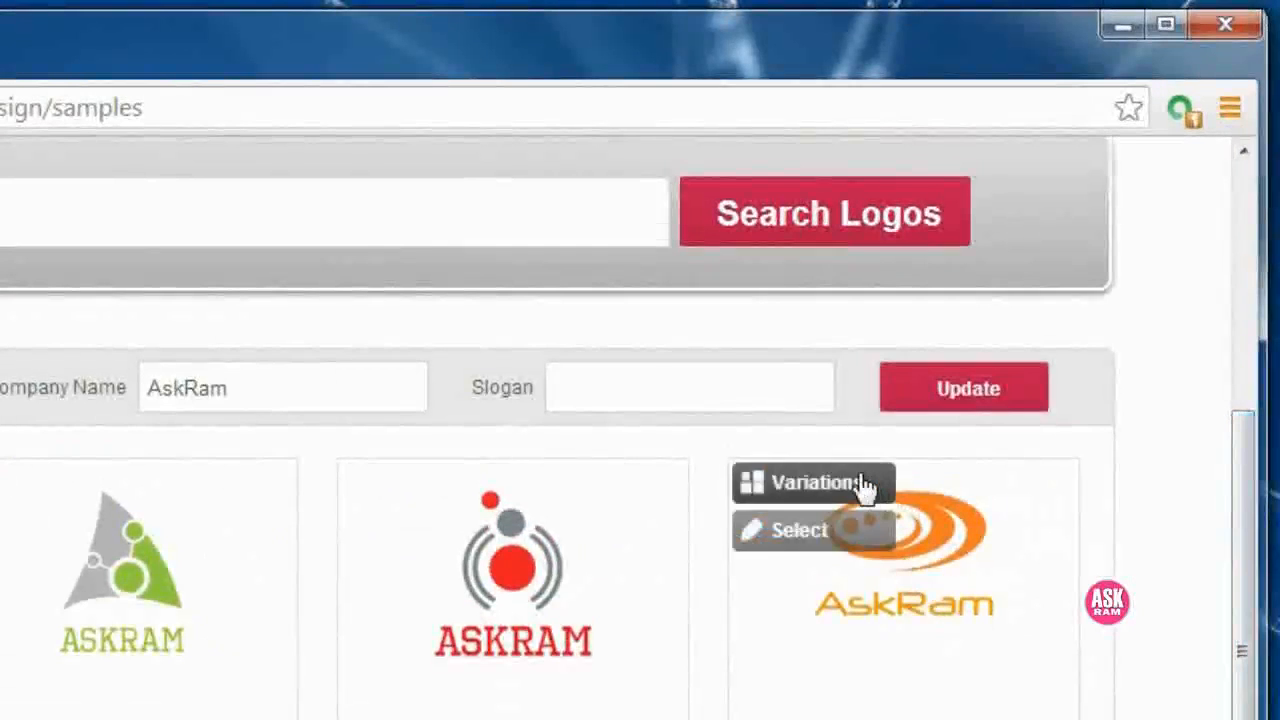
click(812, 482)
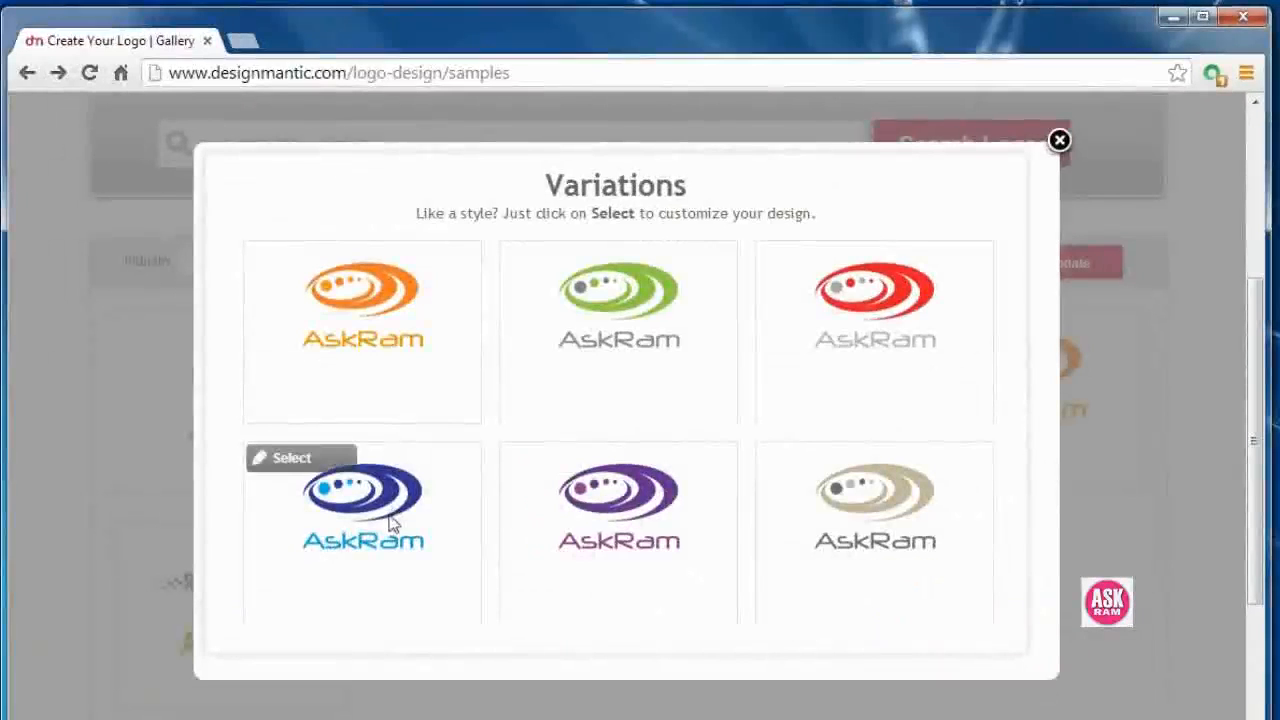
click(292, 456)
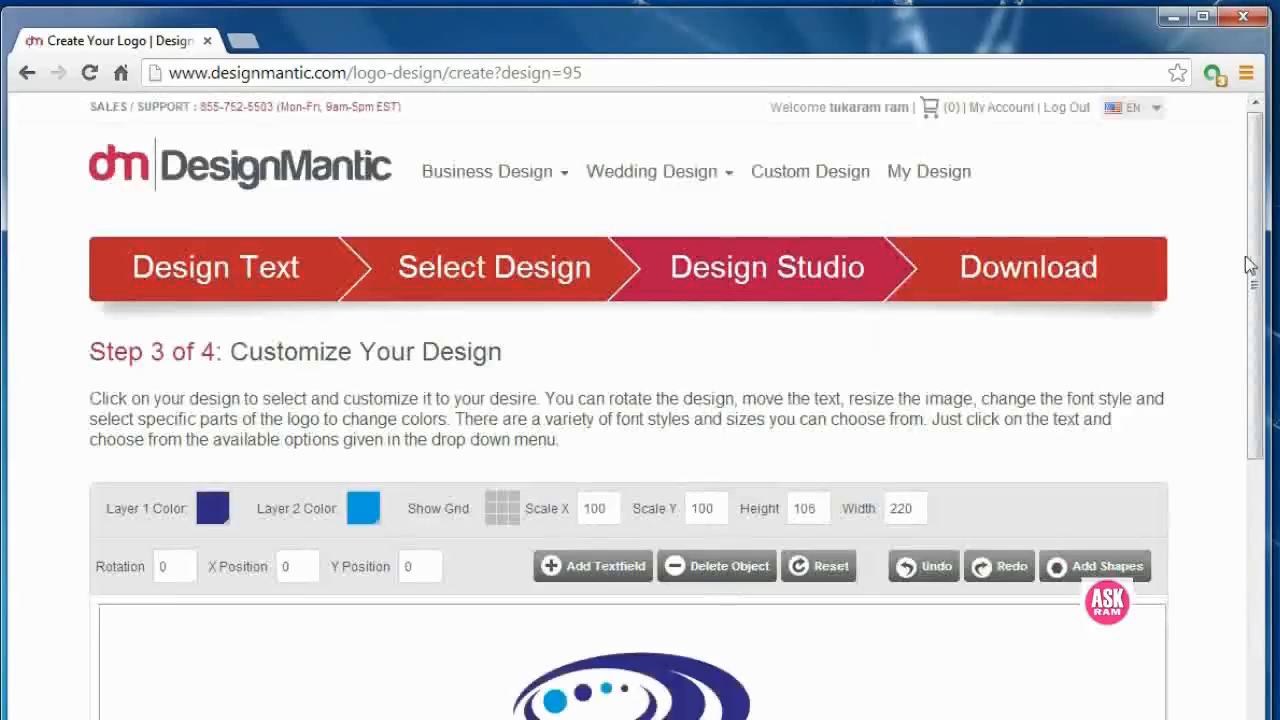
Drag the AskRam text up under the swoosh icon to a Y Position of about 169.5.
scroll(down, 3)
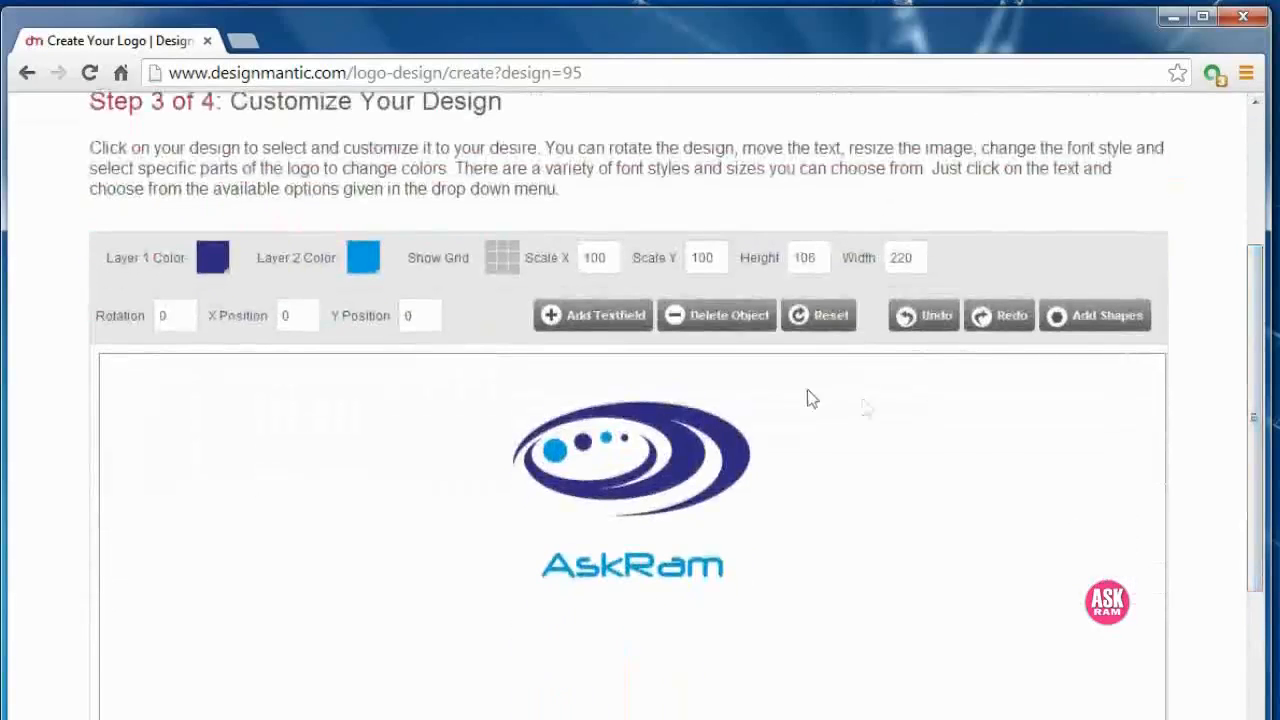
click(632, 456)
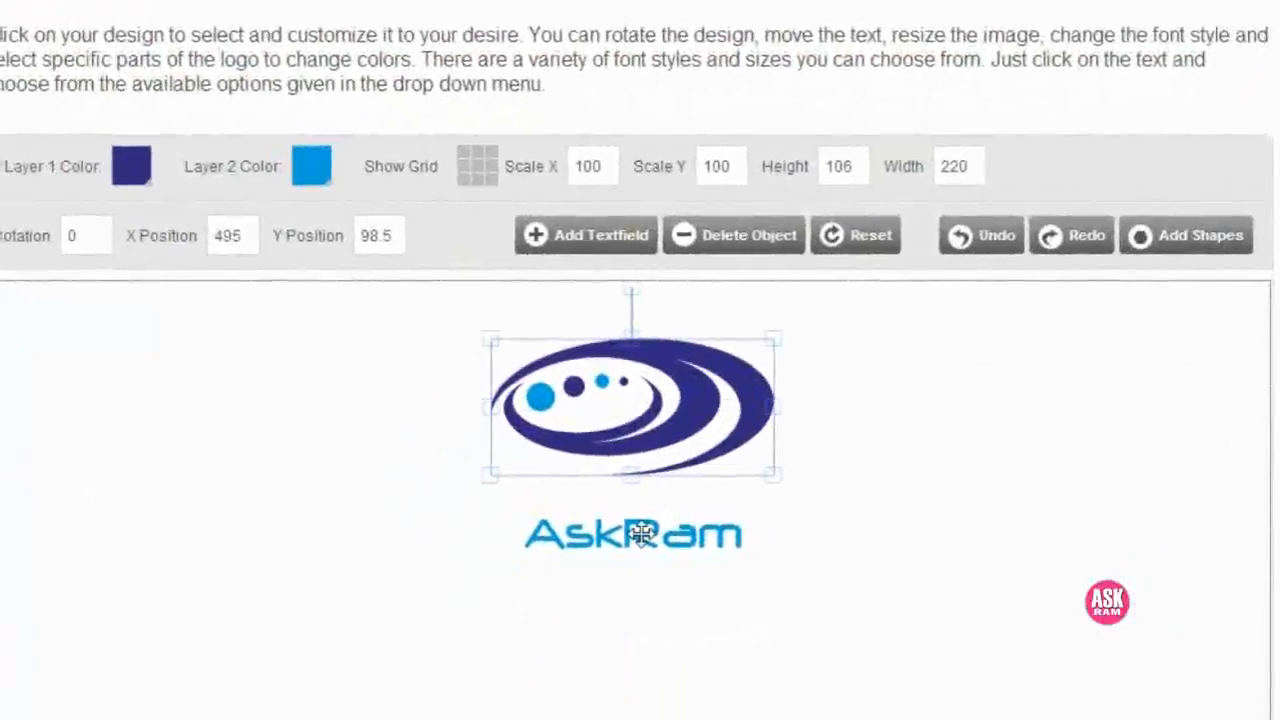
click(132, 166)
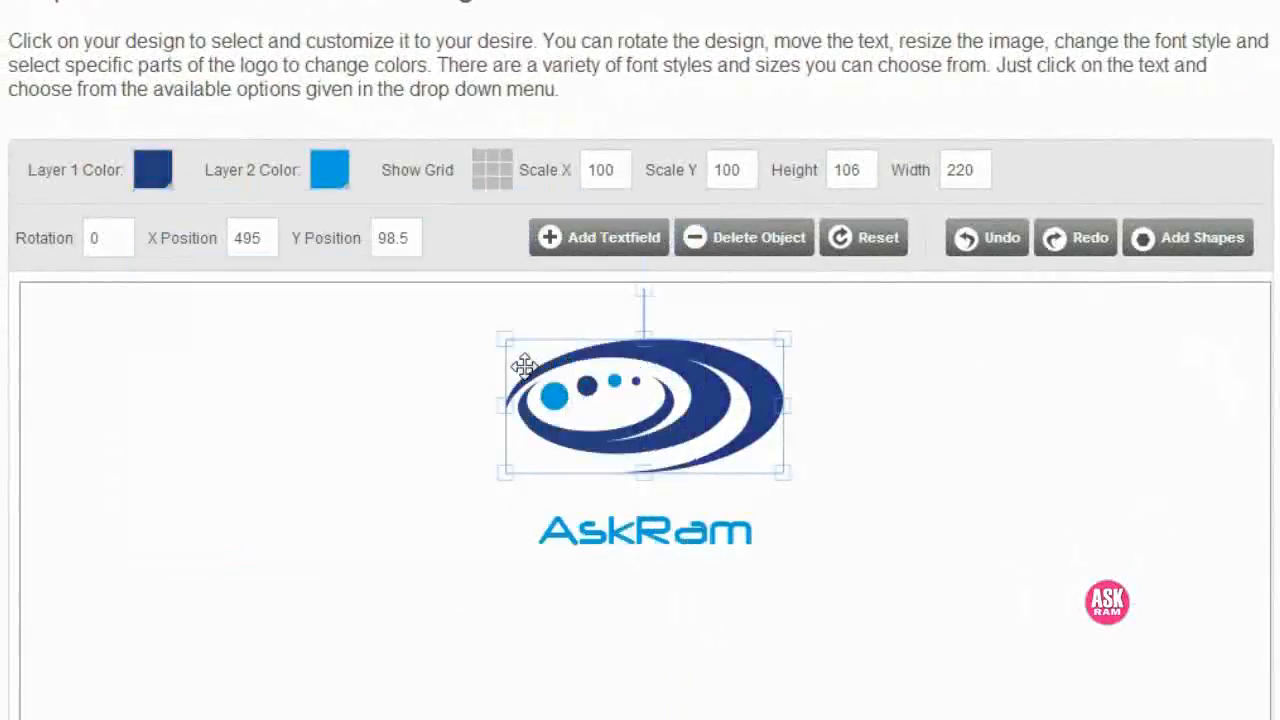
click(644, 532)
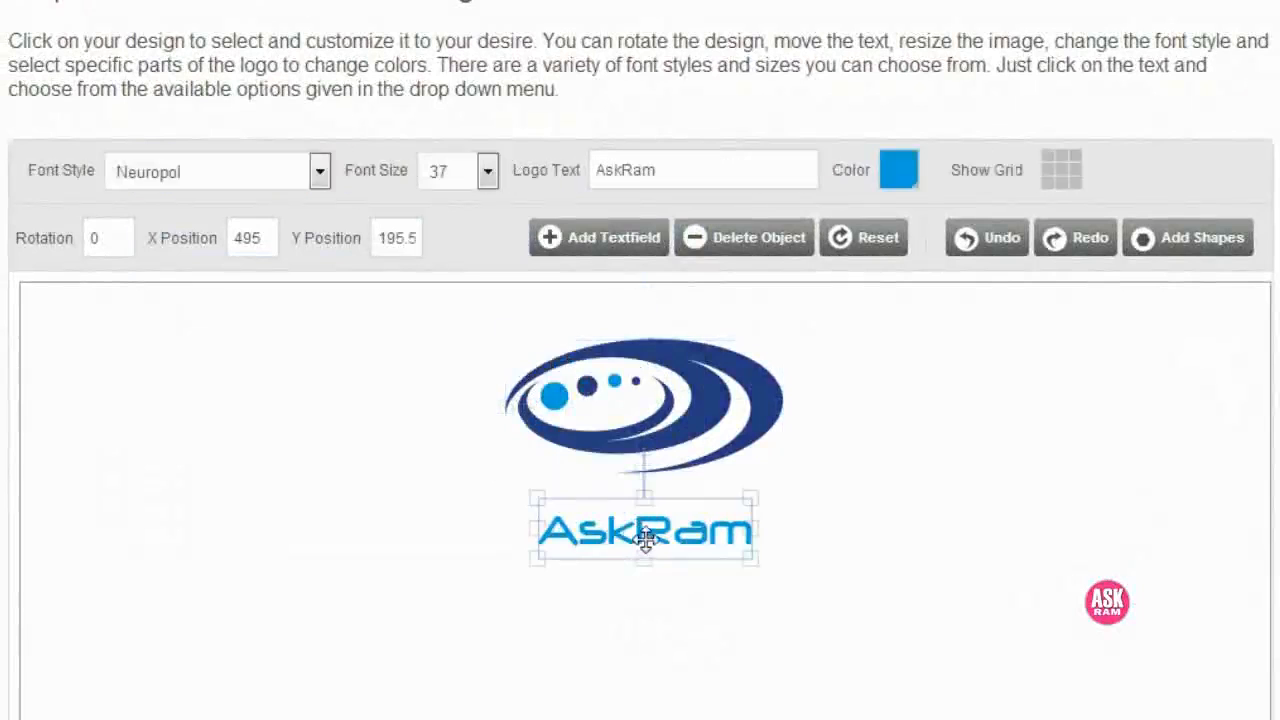
drag(644, 530, 620, 490)
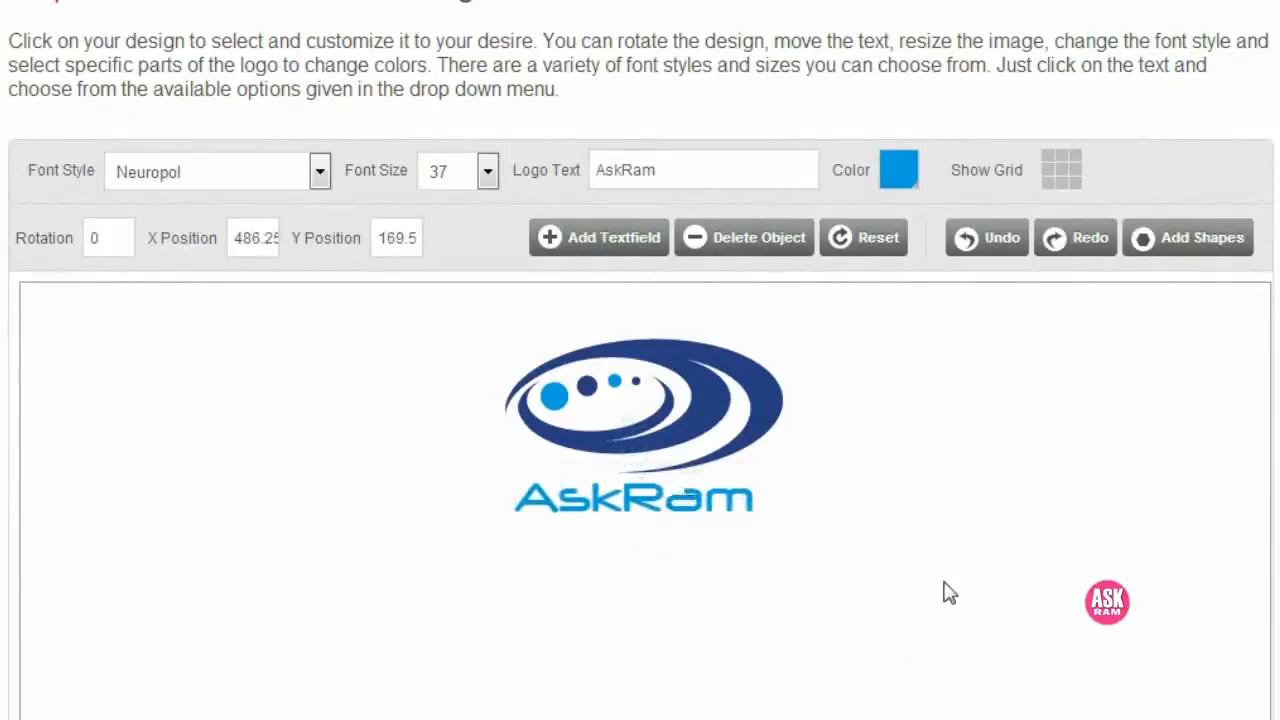
scroll(down, 3)
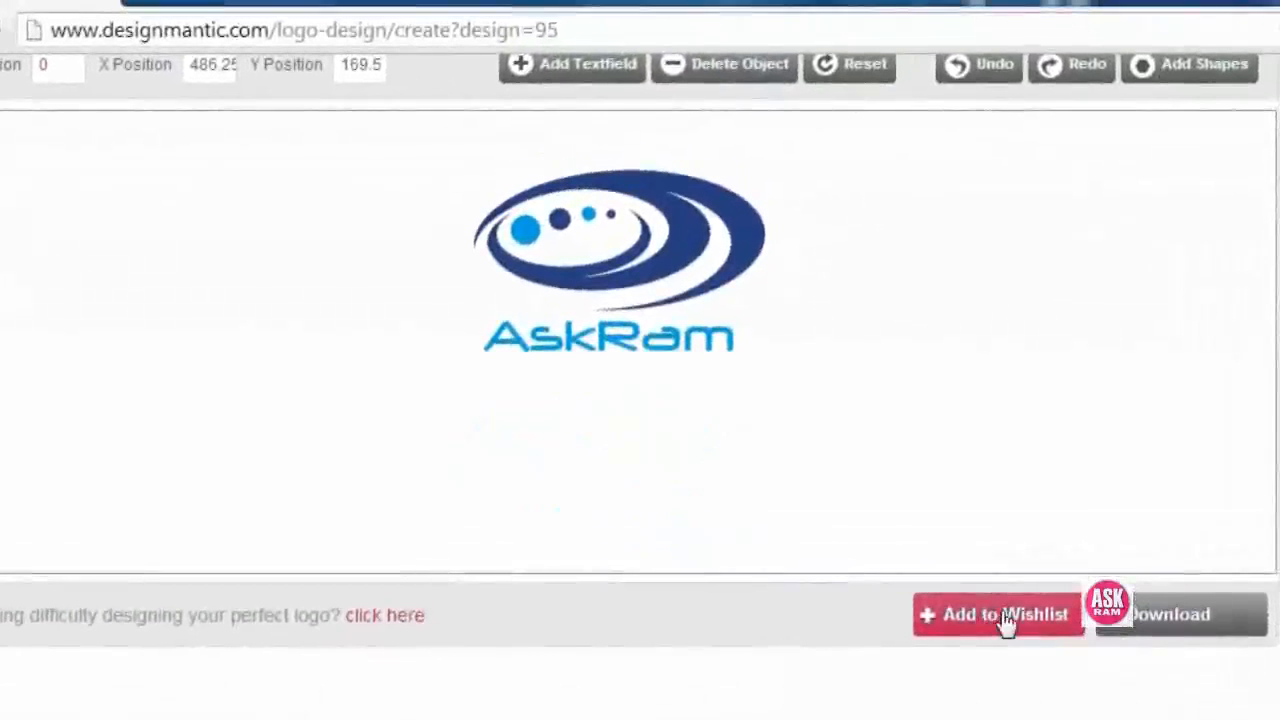
Add the customized AskRam logo to the wishlist.
click(996, 614)
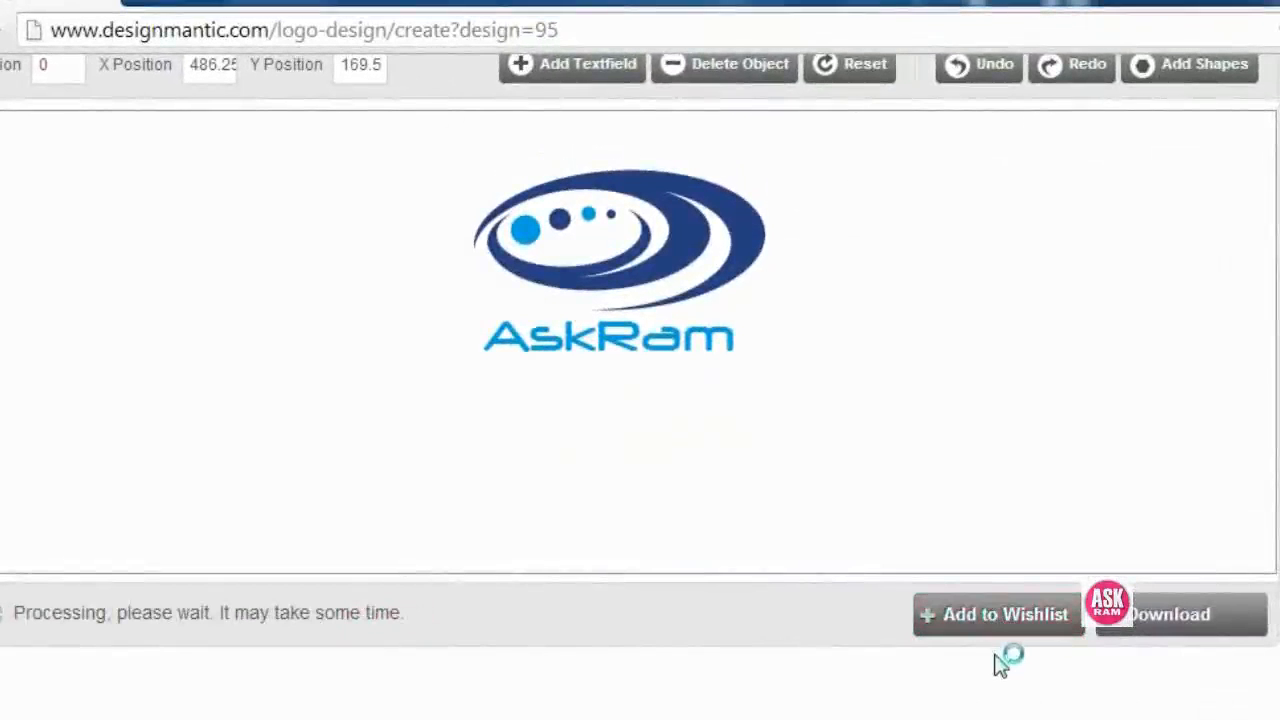
click(1178, 614)
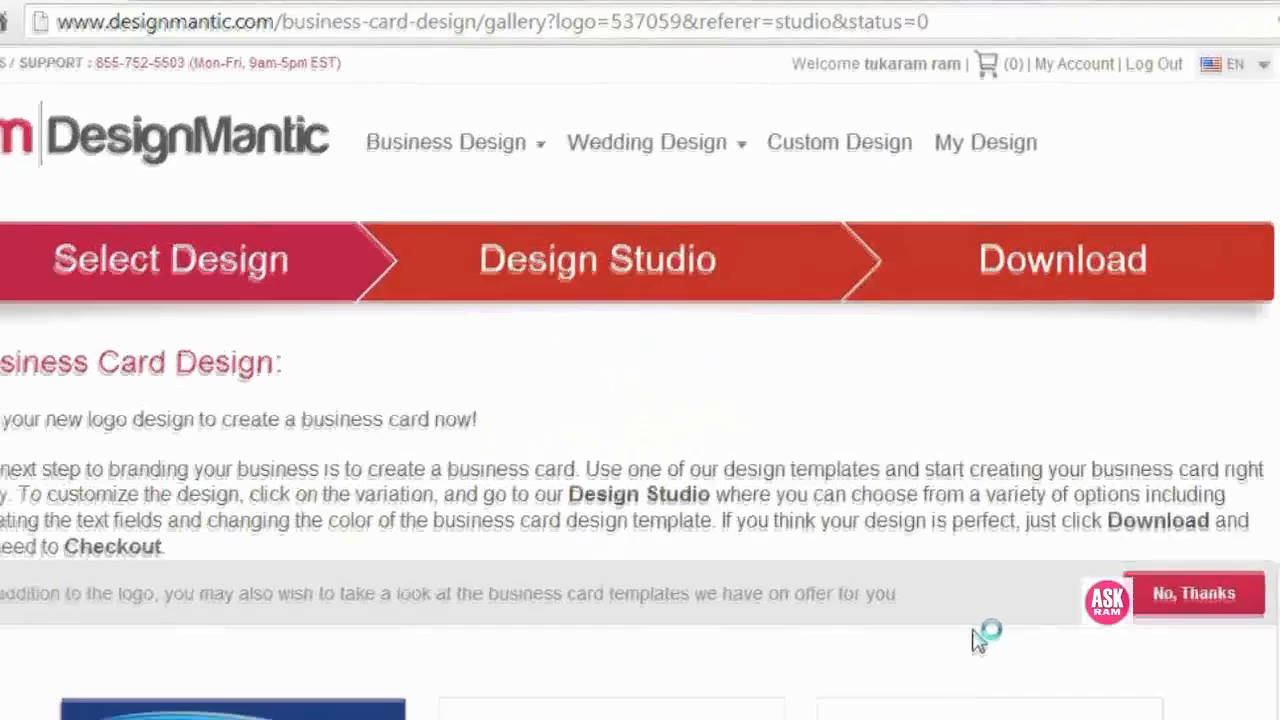
scroll(up, 3)
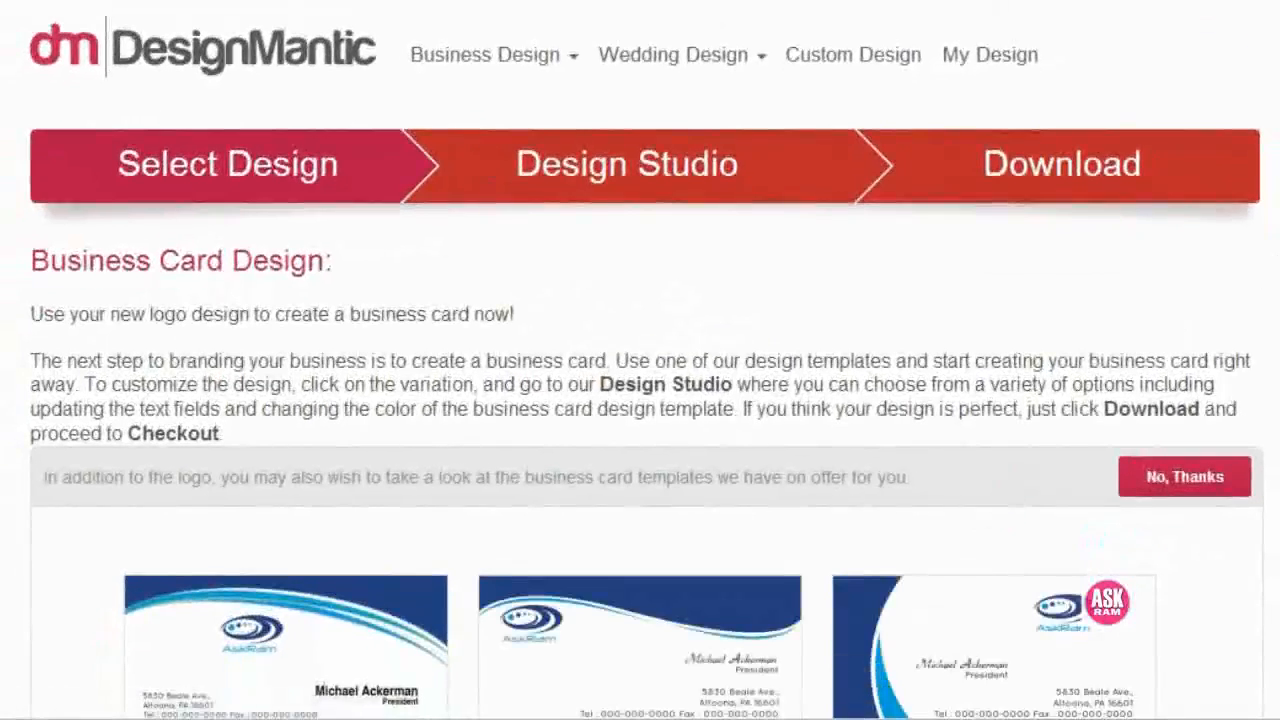
scroll(down, 3)
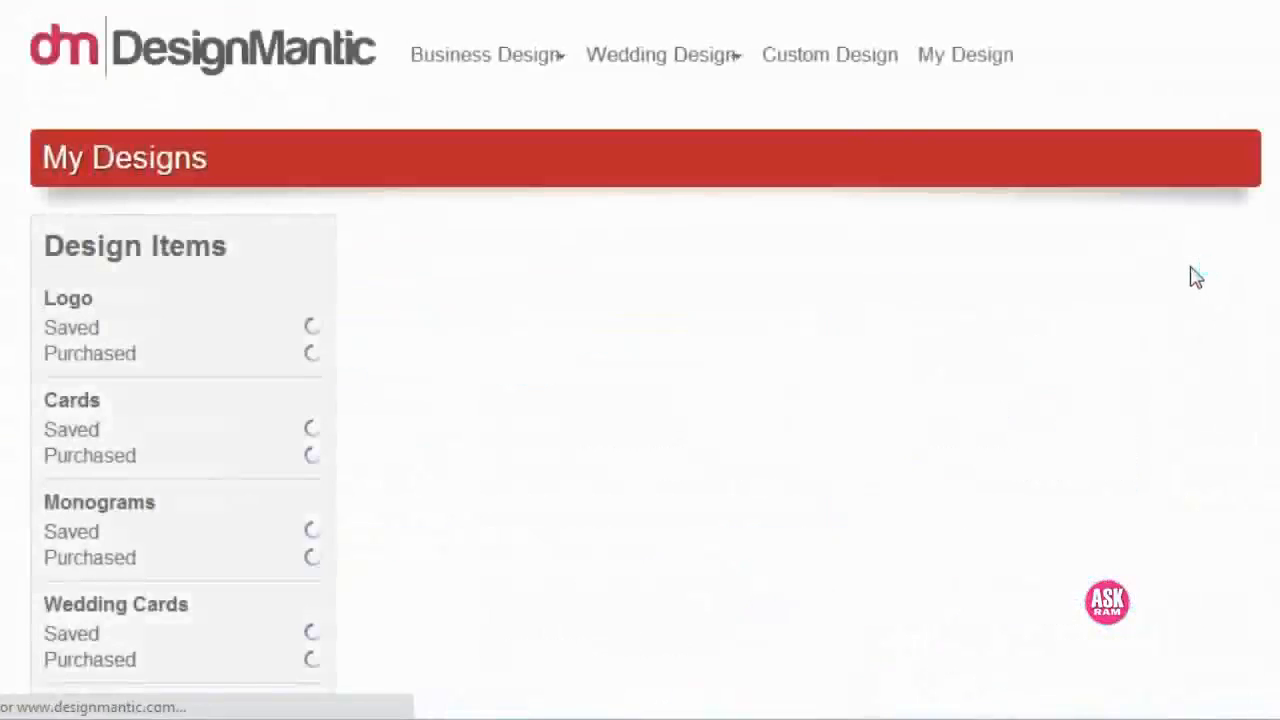
View the saved logo design no. 537059 under My Designs > Logo > Saved.
scroll(down, 3)
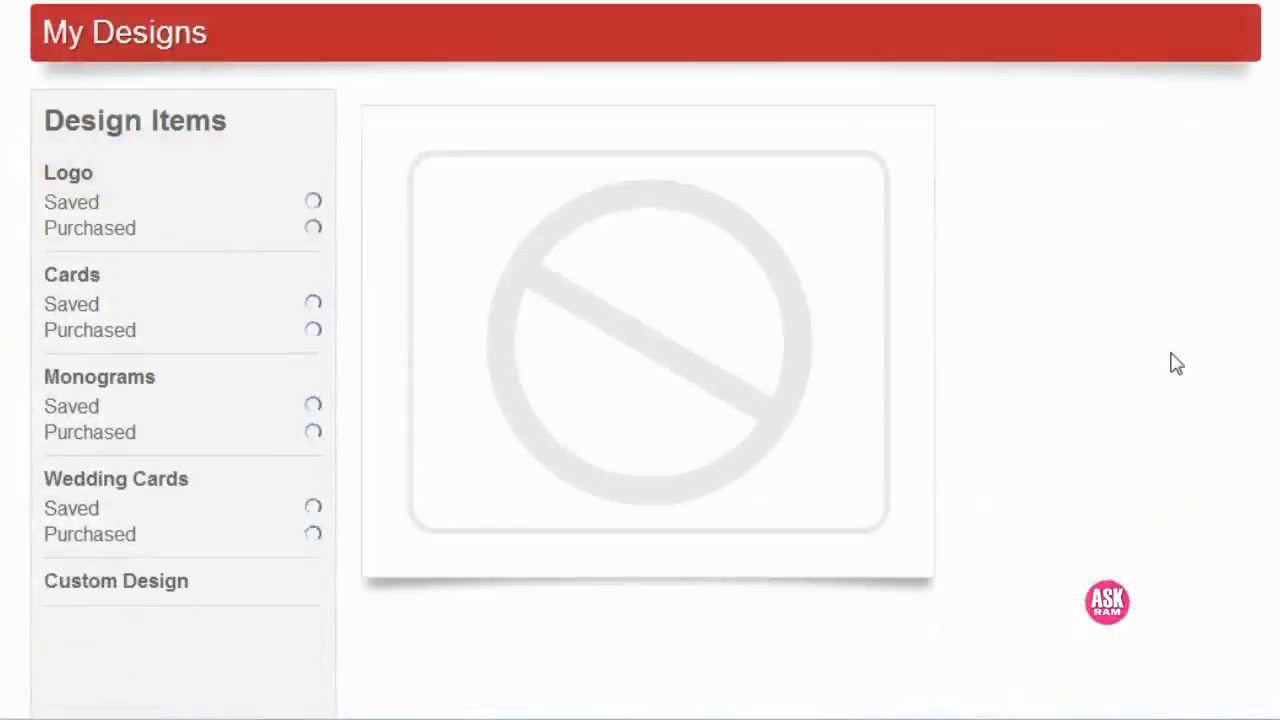
mouse_move(648, 196)
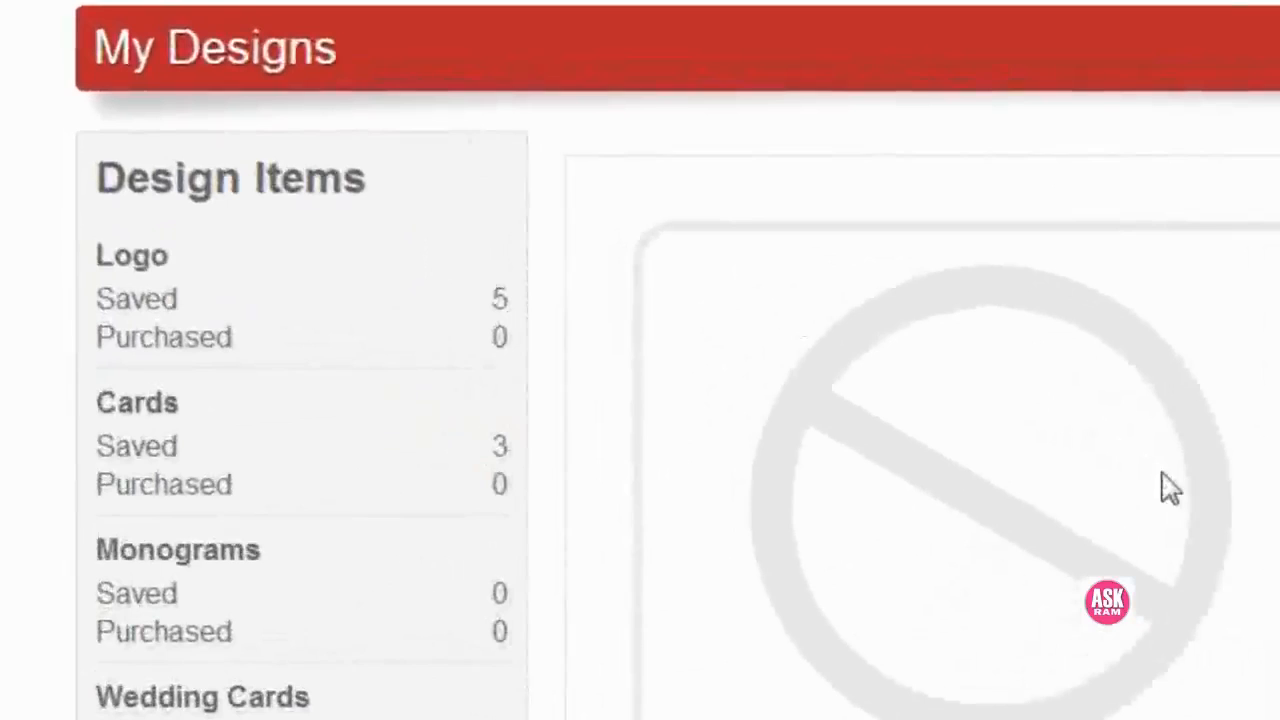
click(136, 298)
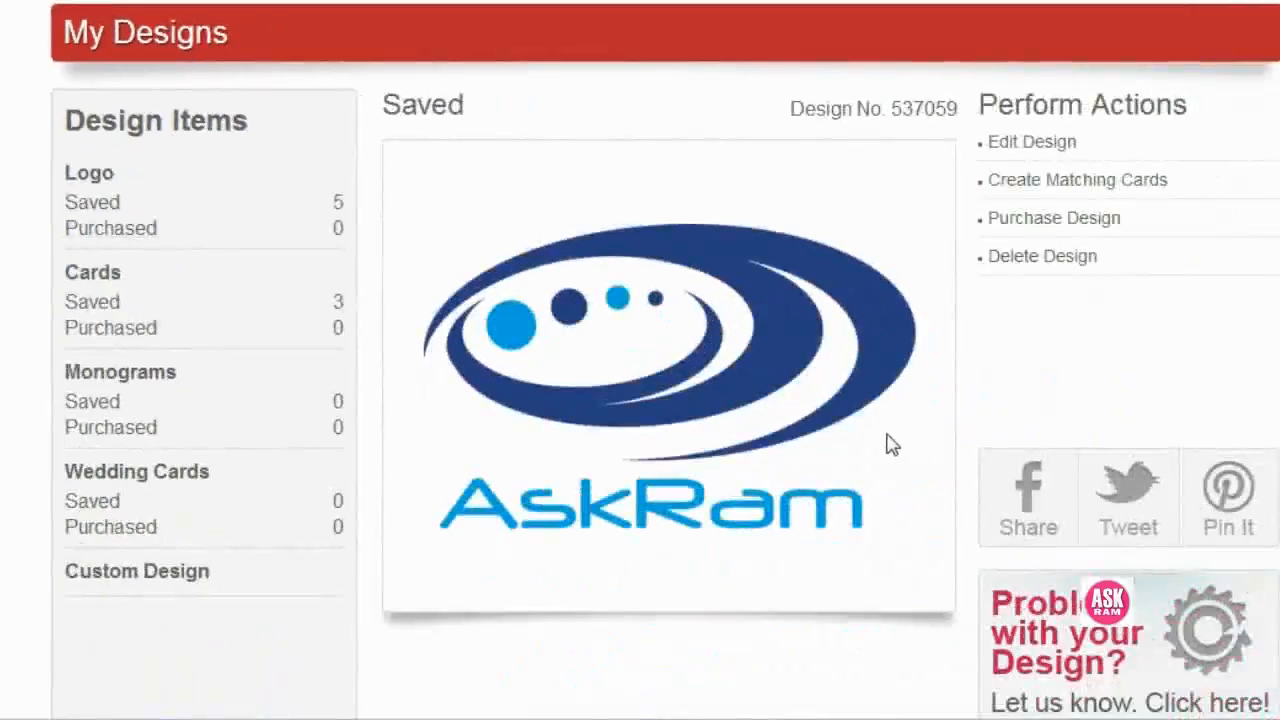
scroll(up, 3)
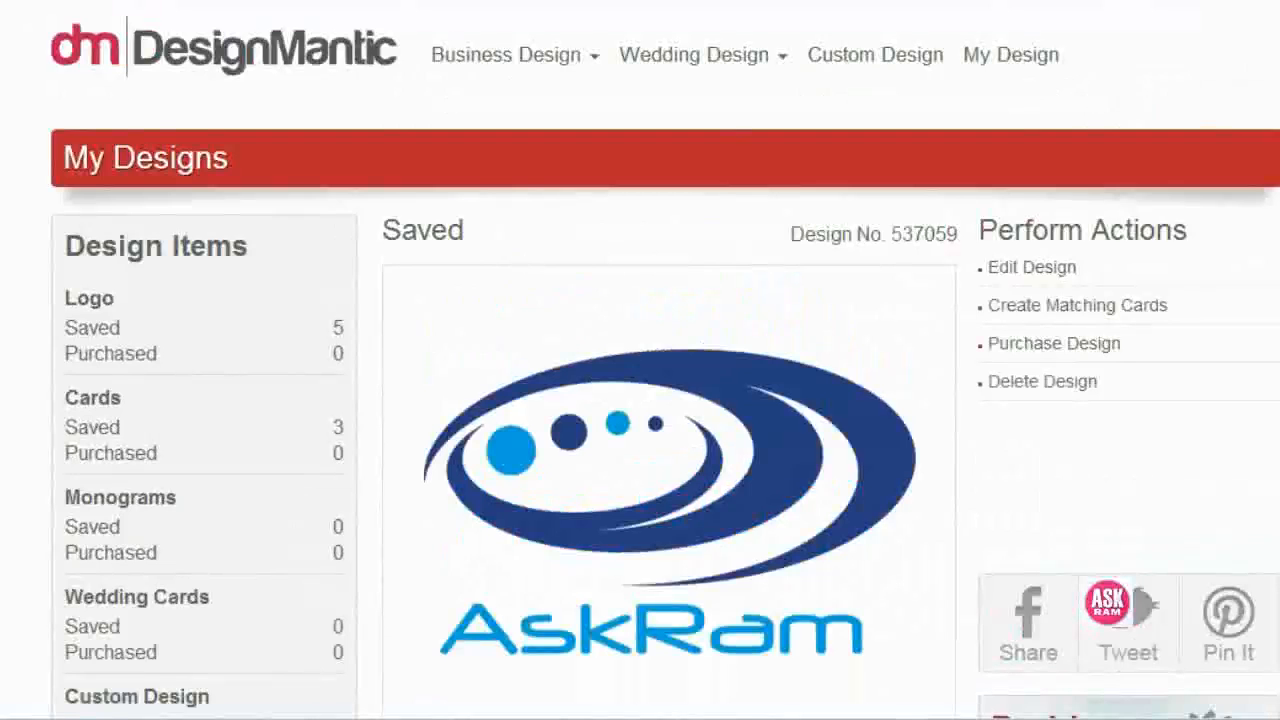
scroll(down, 3)
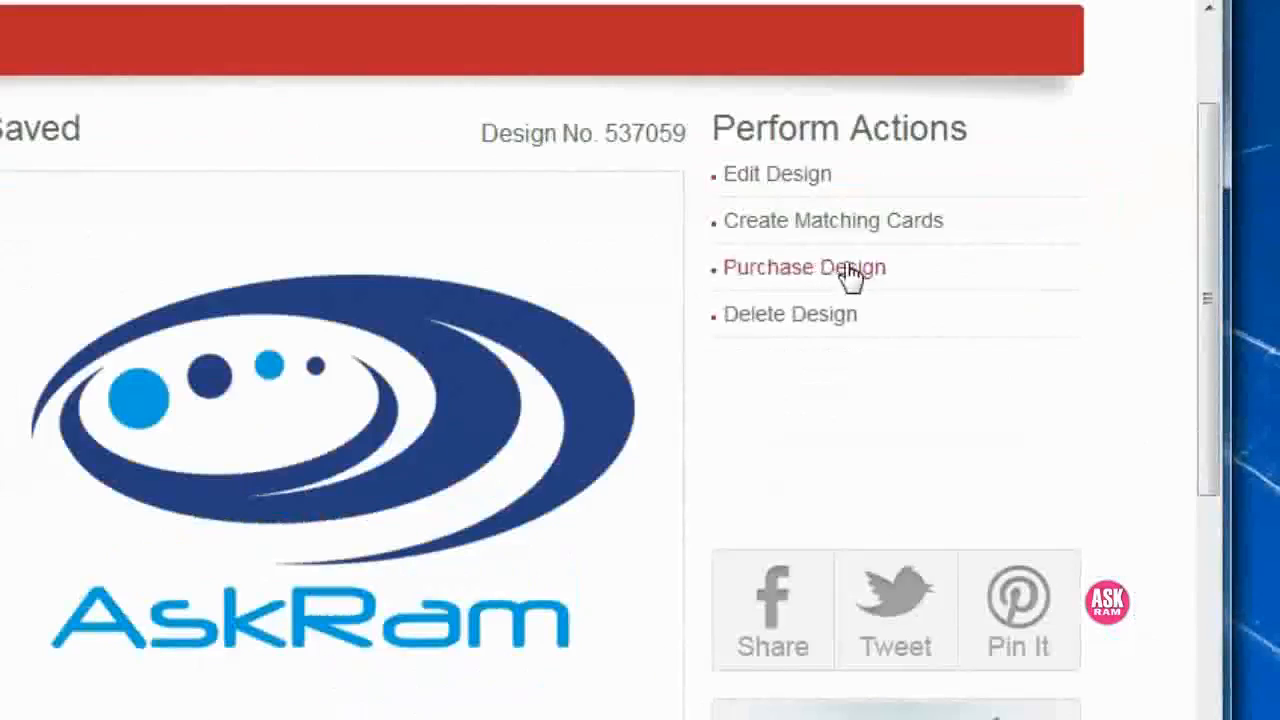
Purchase the saved AskRam logo design and continue from the cart to checkout.
click(804, 268)
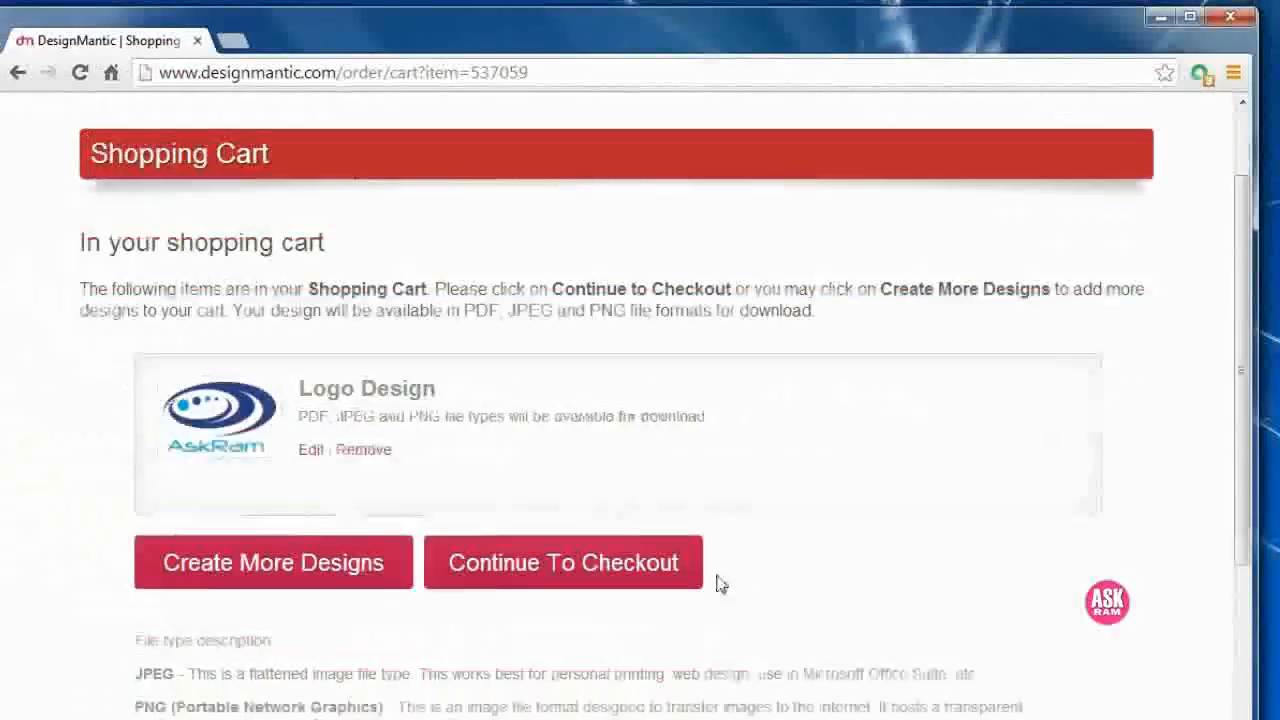
click(564, 562)
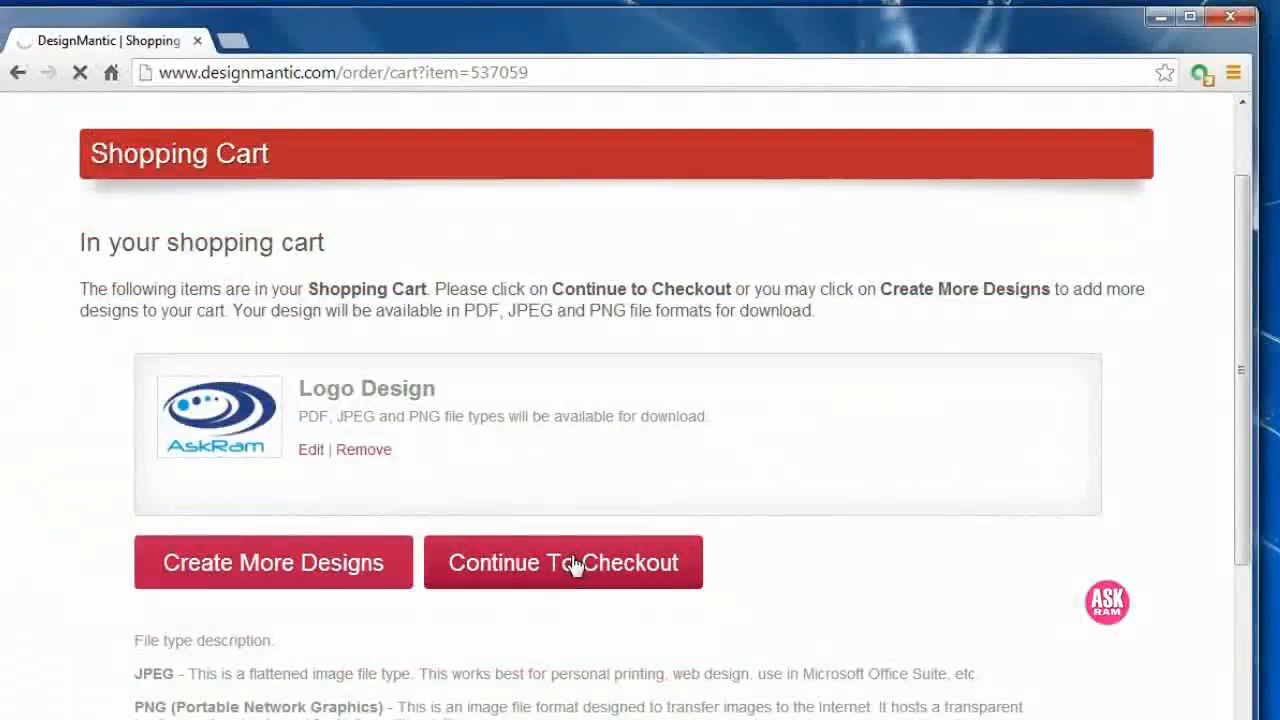
On the $29 checkout page, tick 'I agree with the Terms and Conditions'.
click(562, 562)
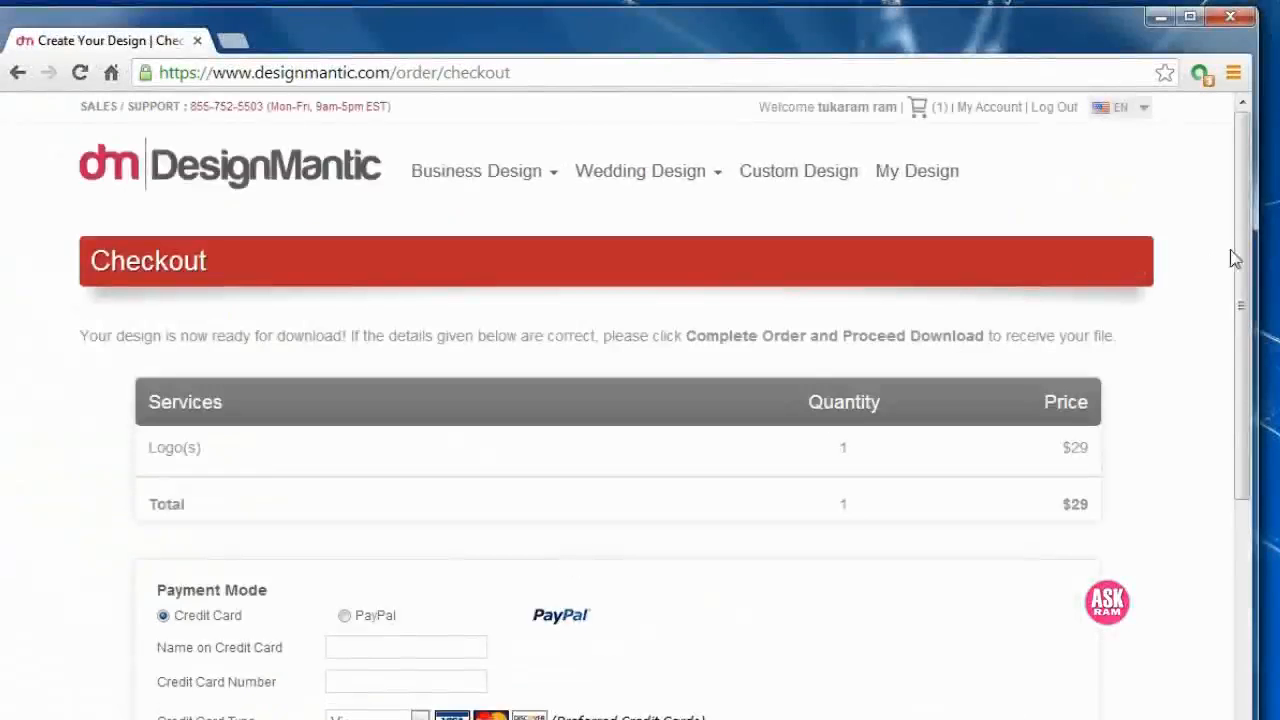
scroll(down, 3)
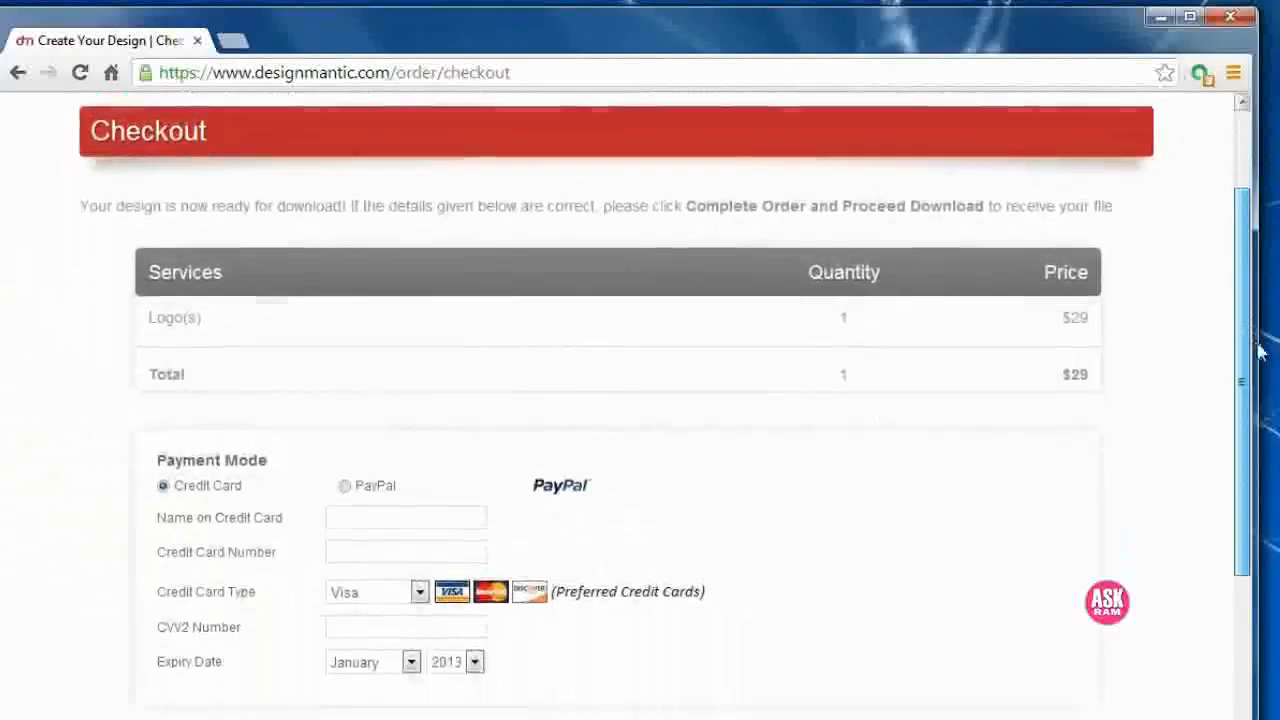
scroll(down, 3)
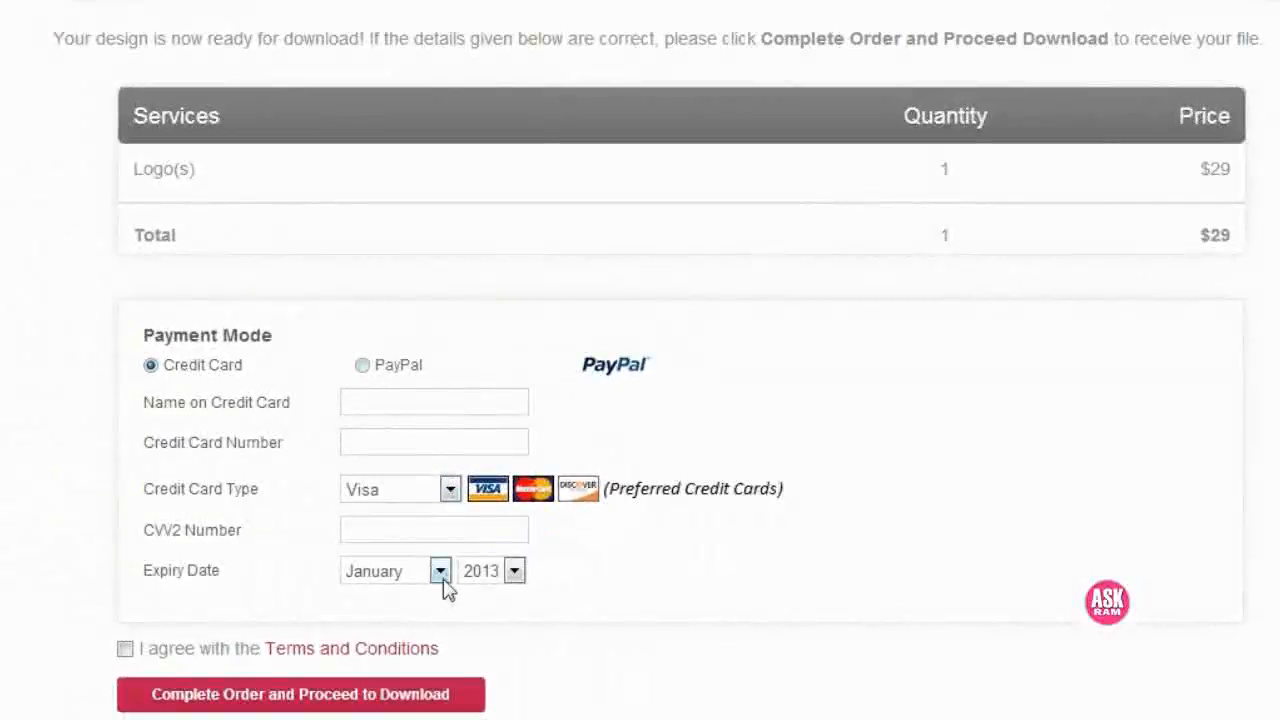
scroll(down, 3)
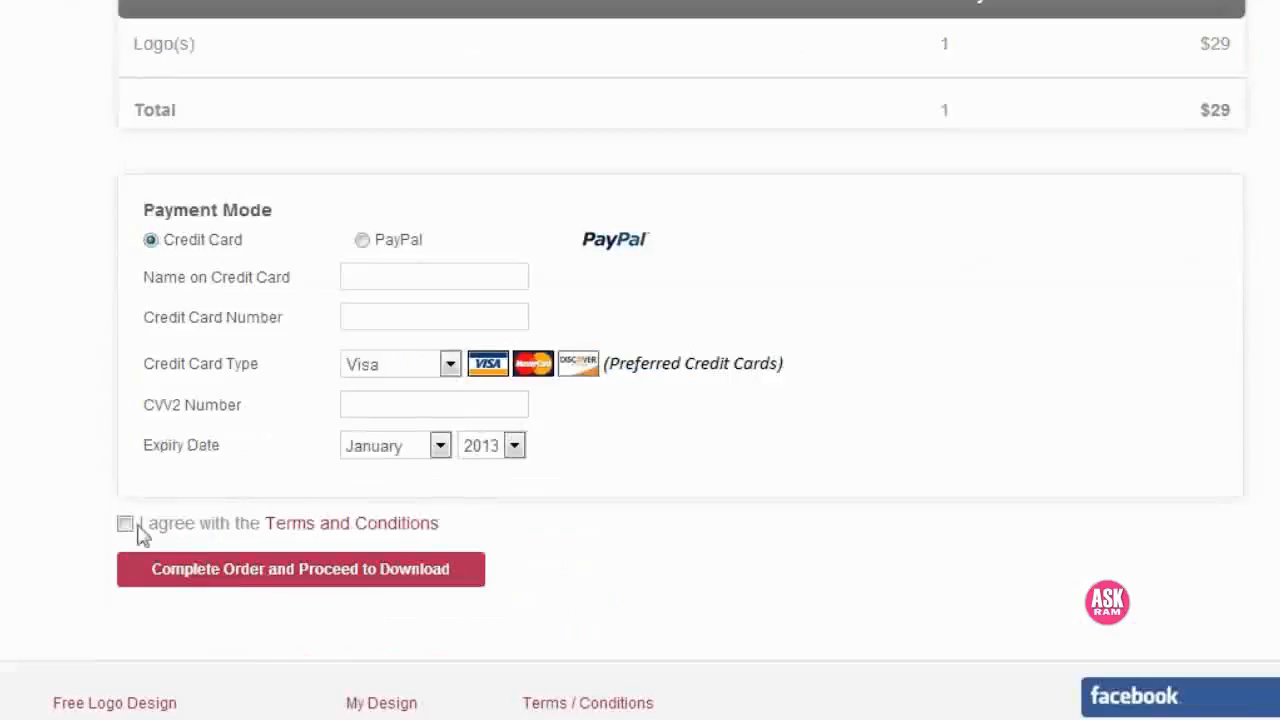
click(124, 524)
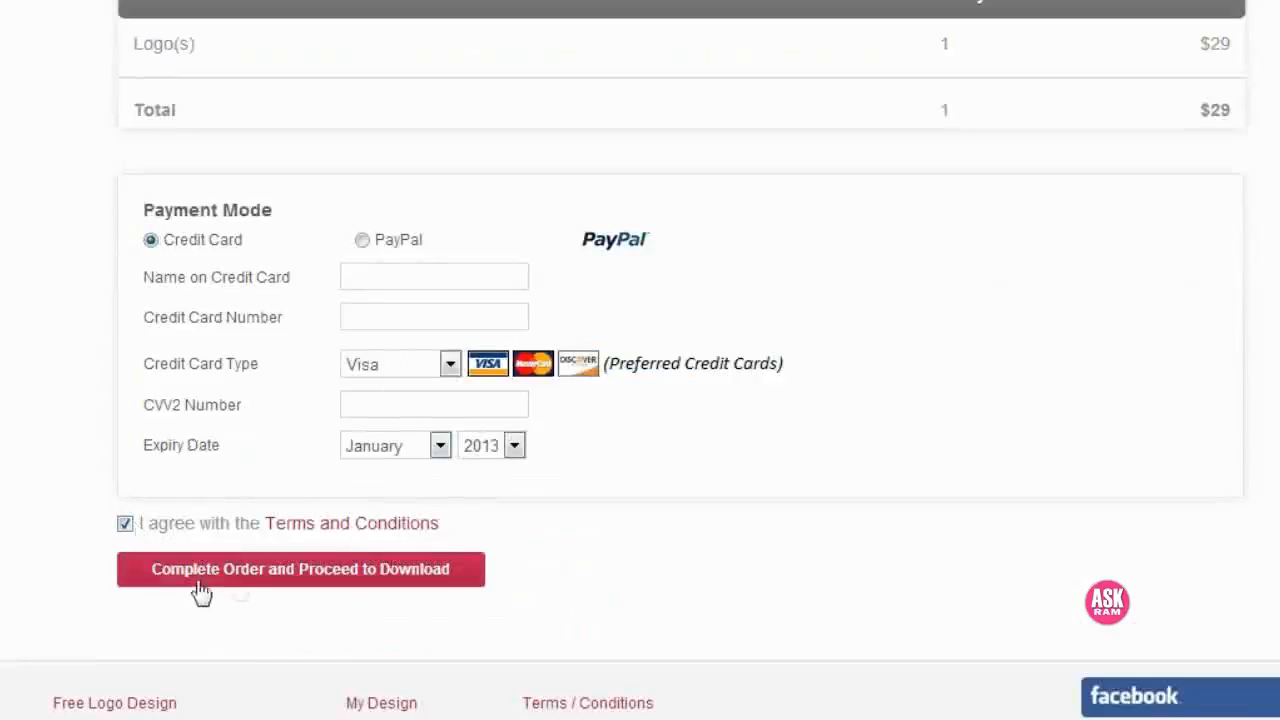
scroll(up, 3)
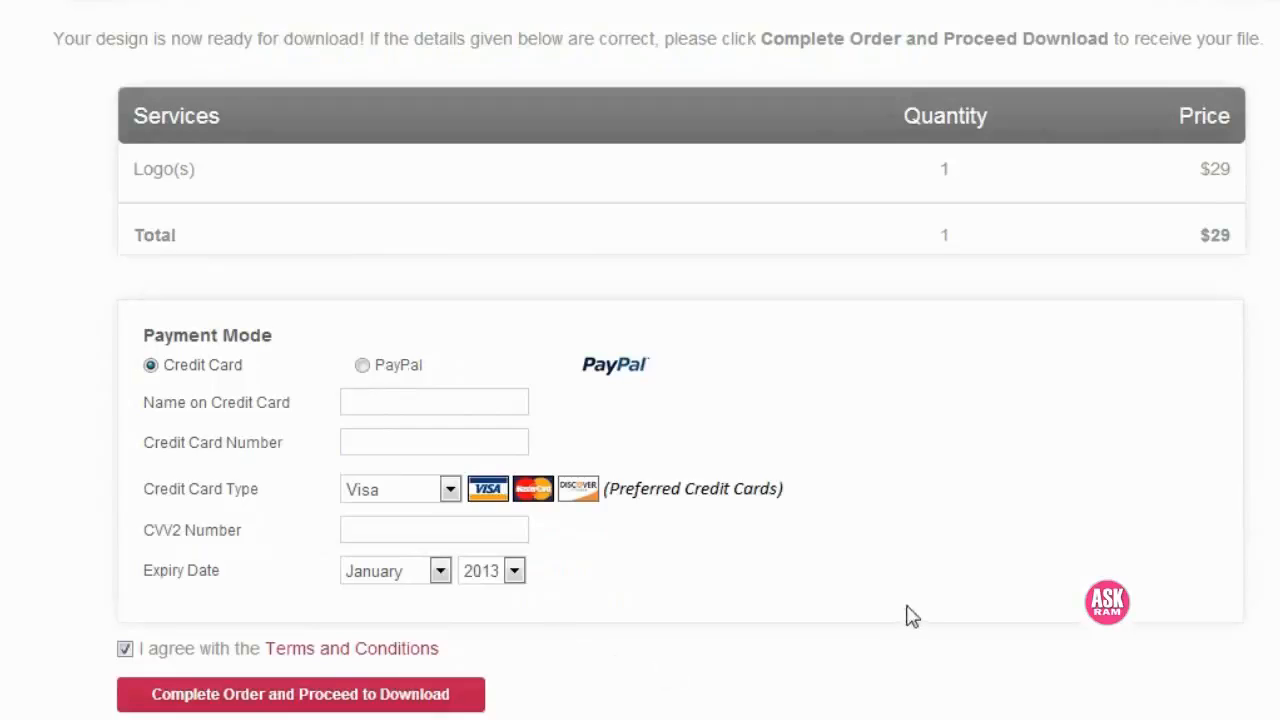
mouse_move(970, 412)
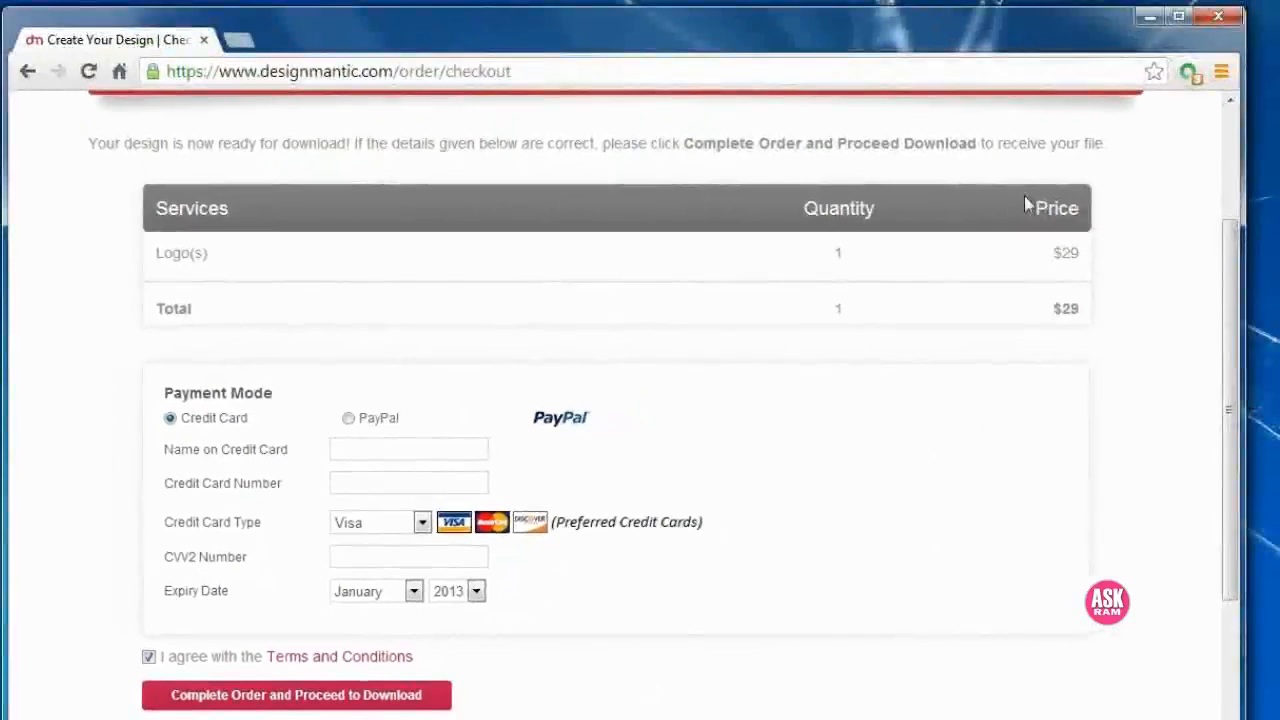
mouse_move(1056, 360)
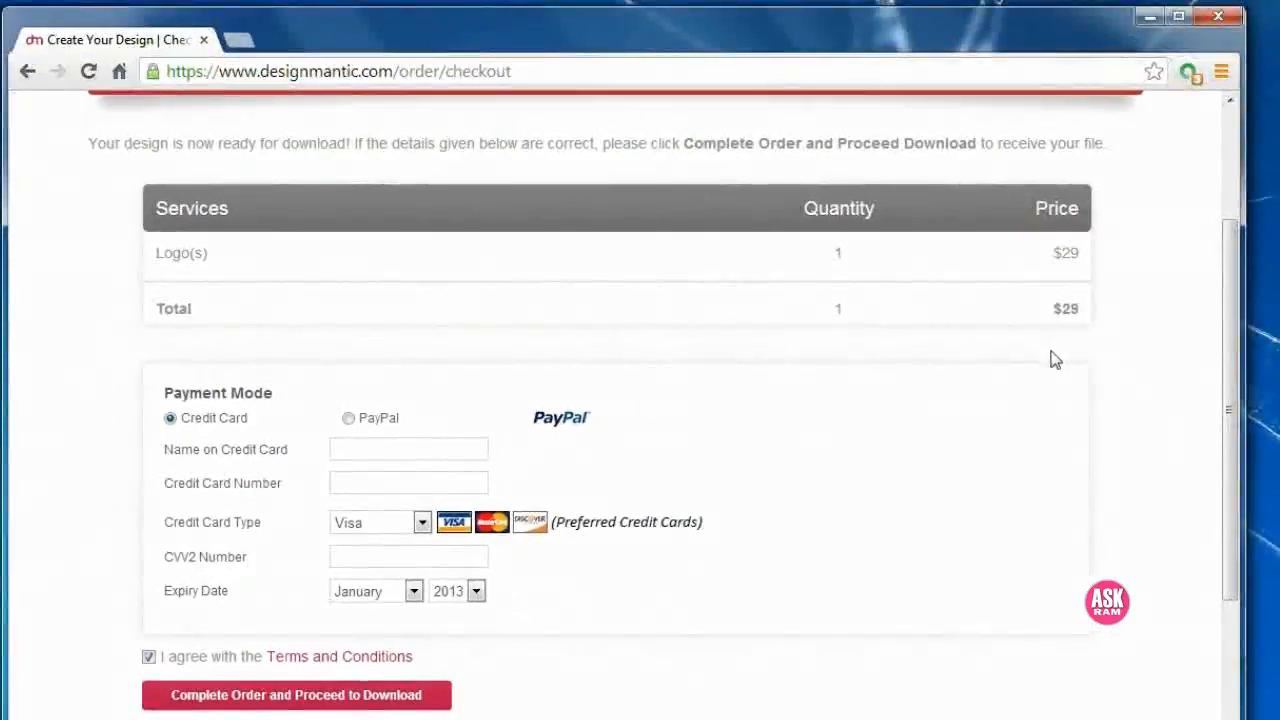
mouse_move(116, 40)
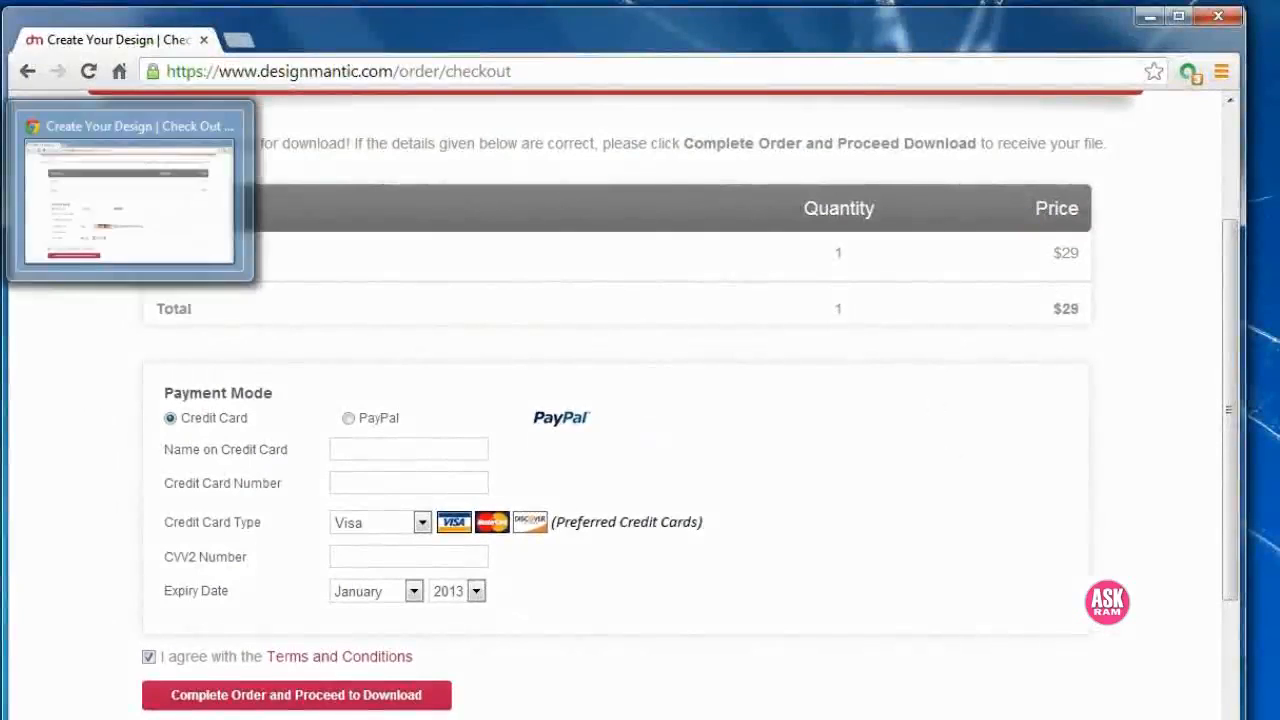